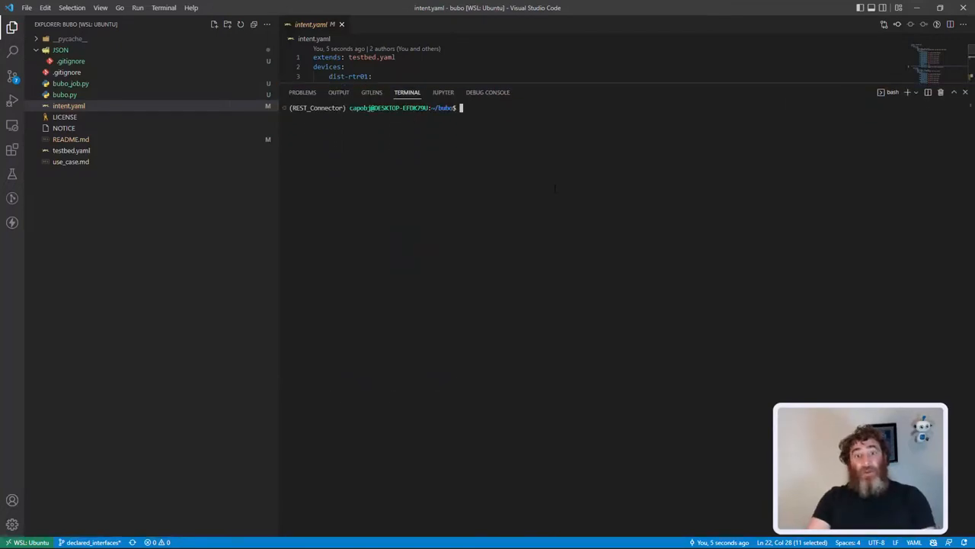
- Run 'pyats run job bubo_job.py' and highlight the failed Loopback200 intent-check result
text(pyats run job bubo_job.py)
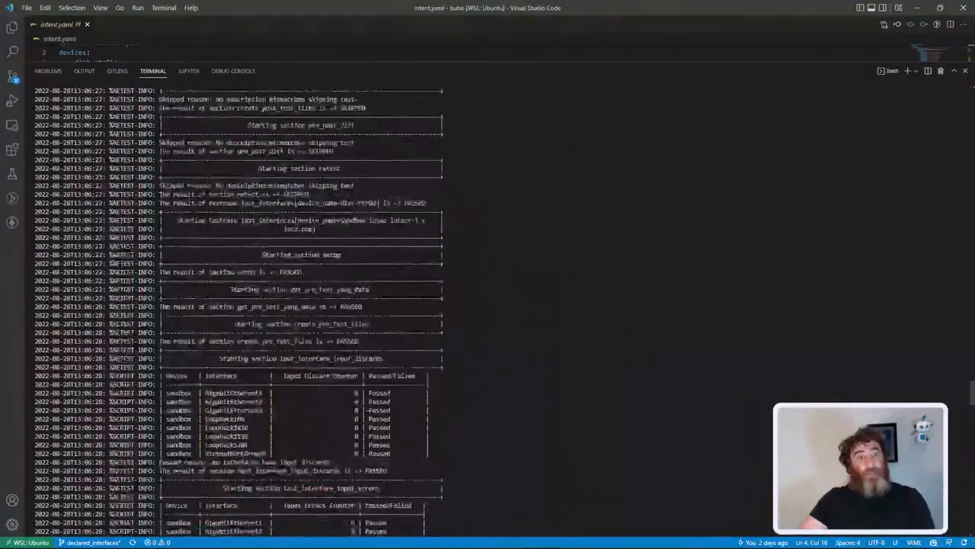
scroll(down, 3)
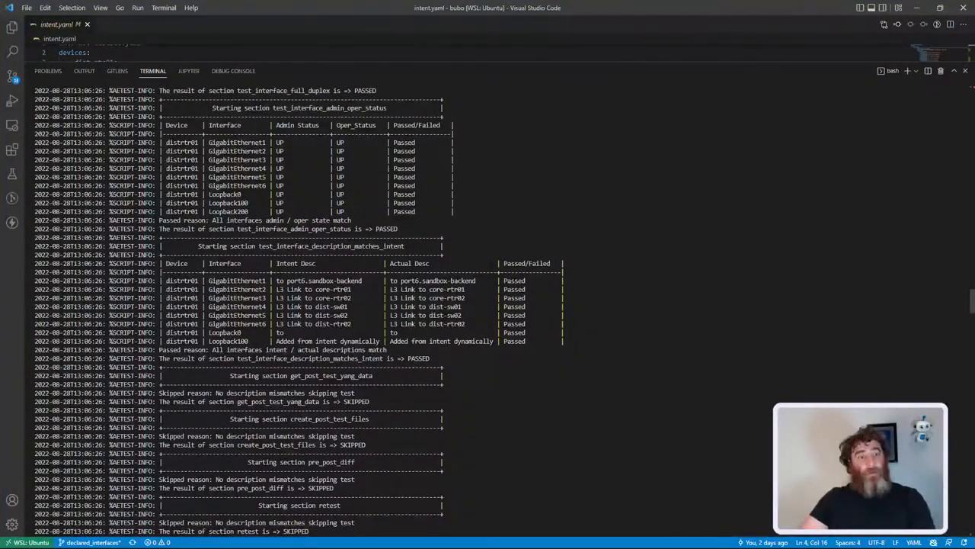
scroll(down, 3)
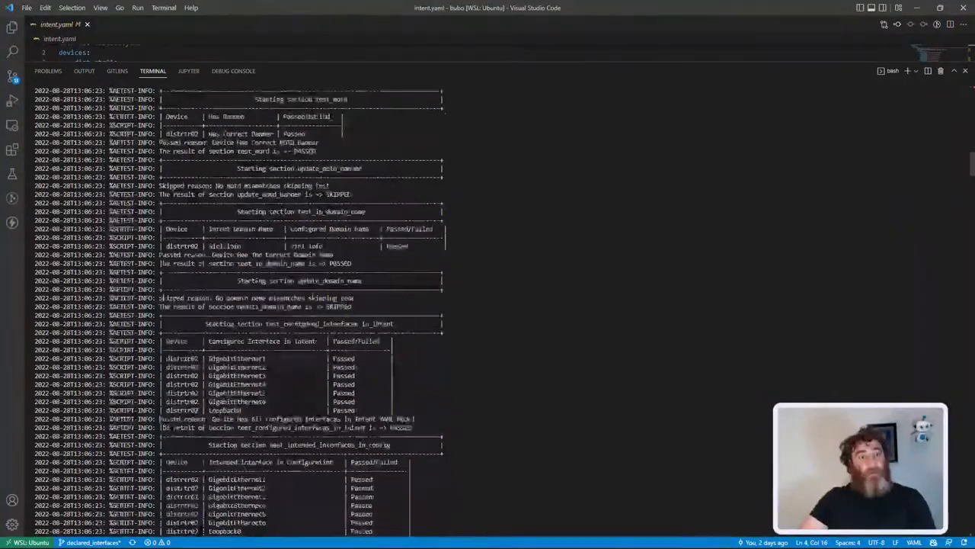
scroll(down, 3)
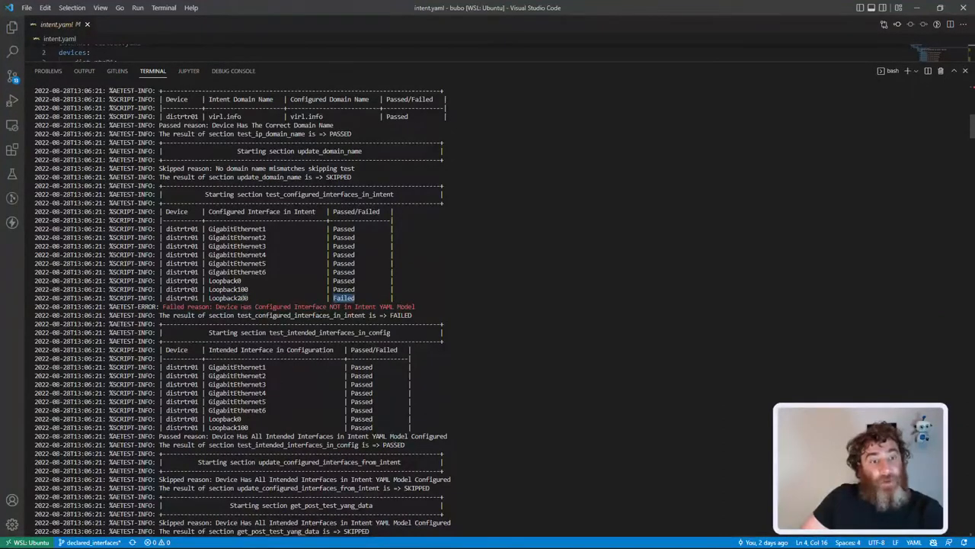
drag(217, 307, 392, 306)
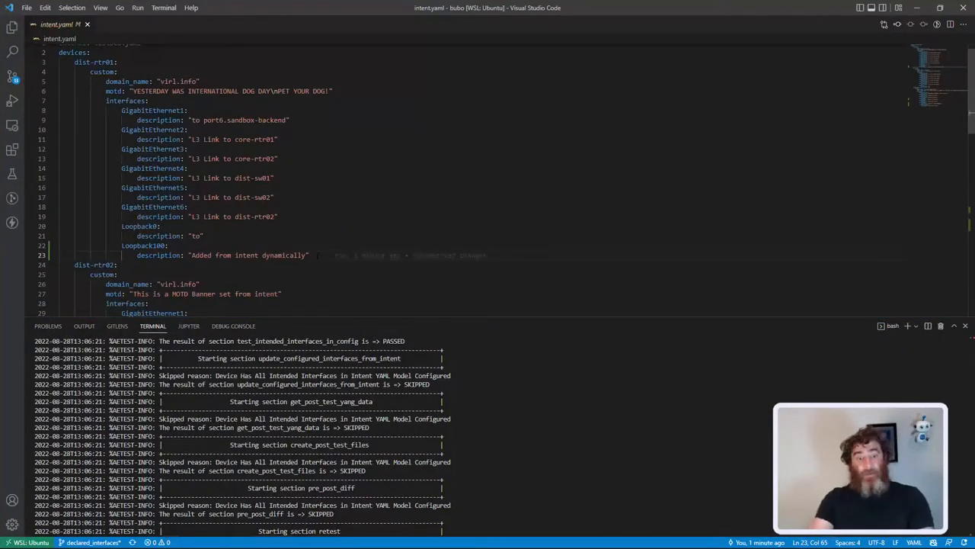
- Add Loopback200 with a description to intent.yaml and check 'sh run int lo200' on the router
text(Loopback200:)
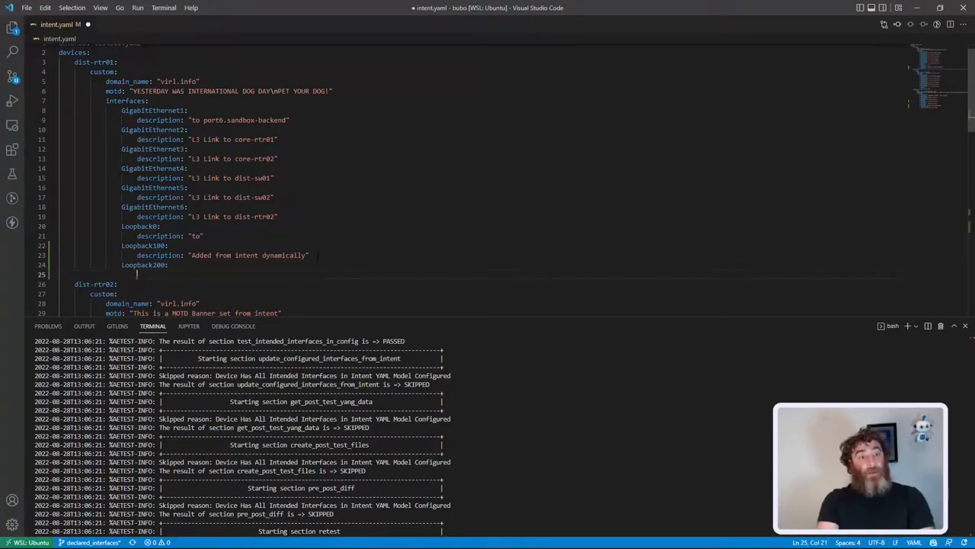
text(description: "Dynamically added description)
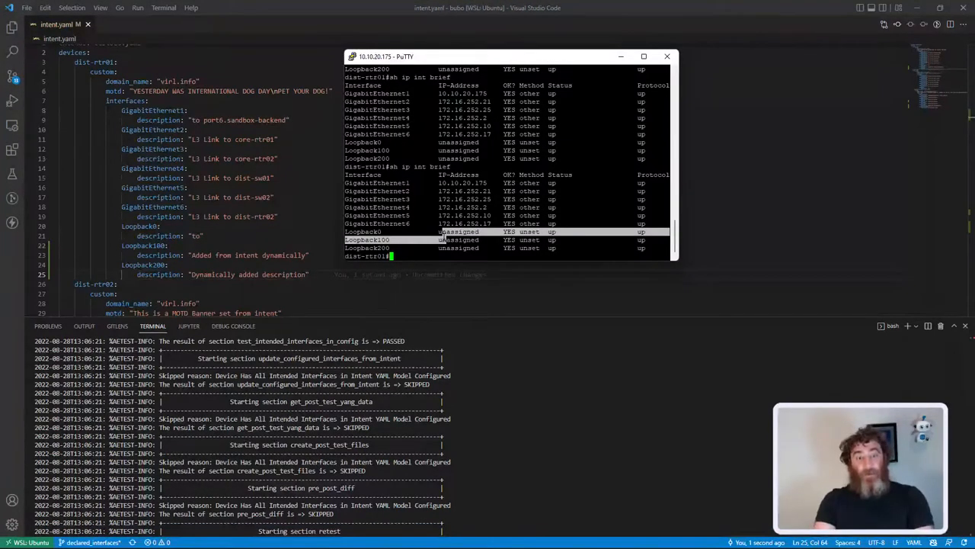
text(sh run int lo200)
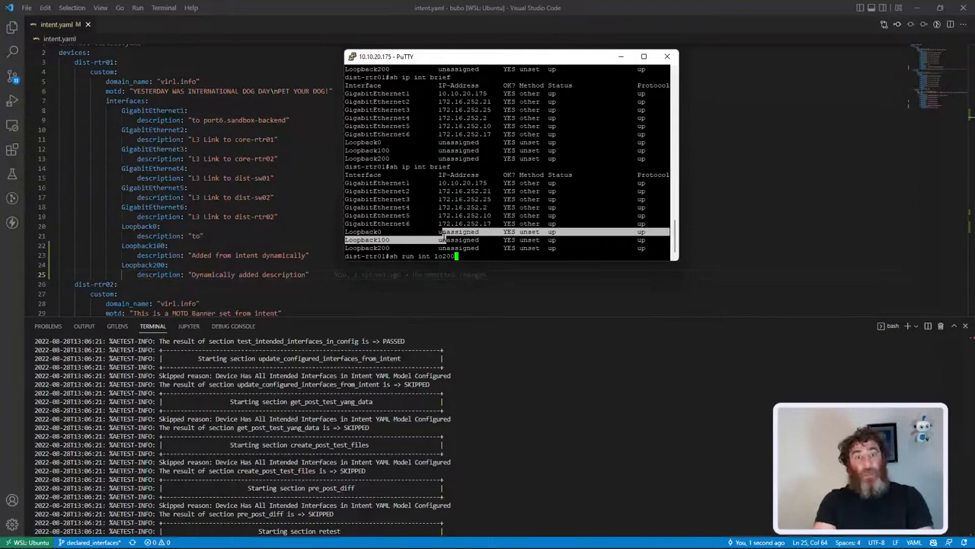
key(Return)
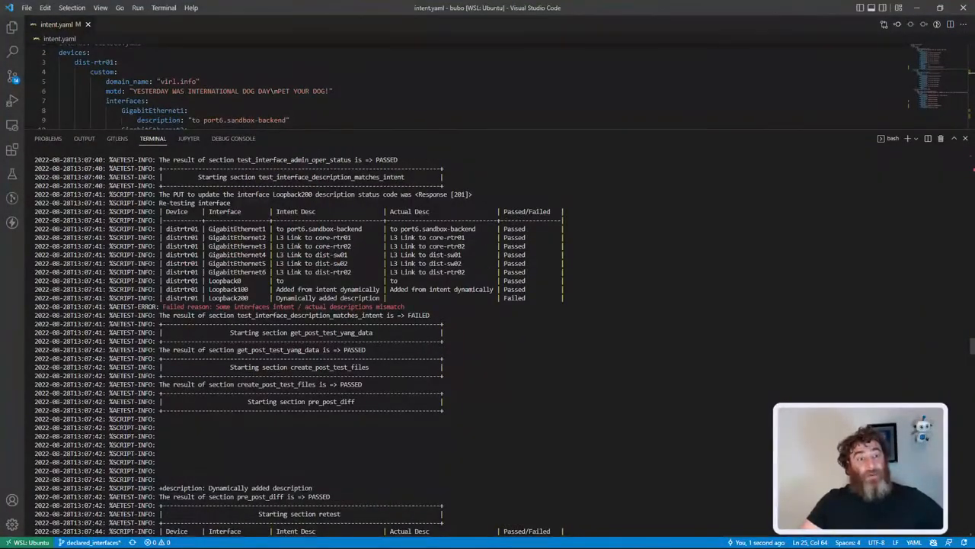
- Scroll through the description test, pre_post_diff and retest sections to the final job summary
double_click(332, 177)
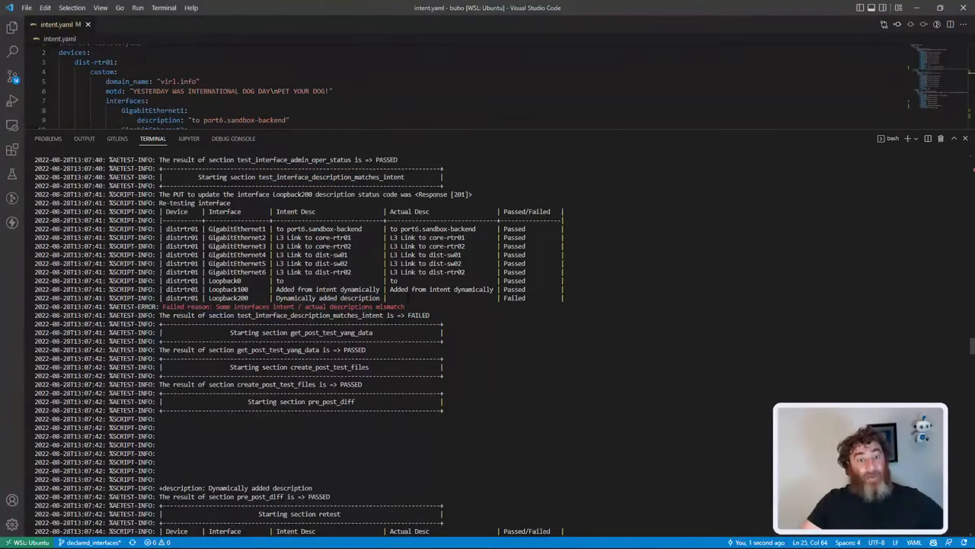
scroll(down, 3)
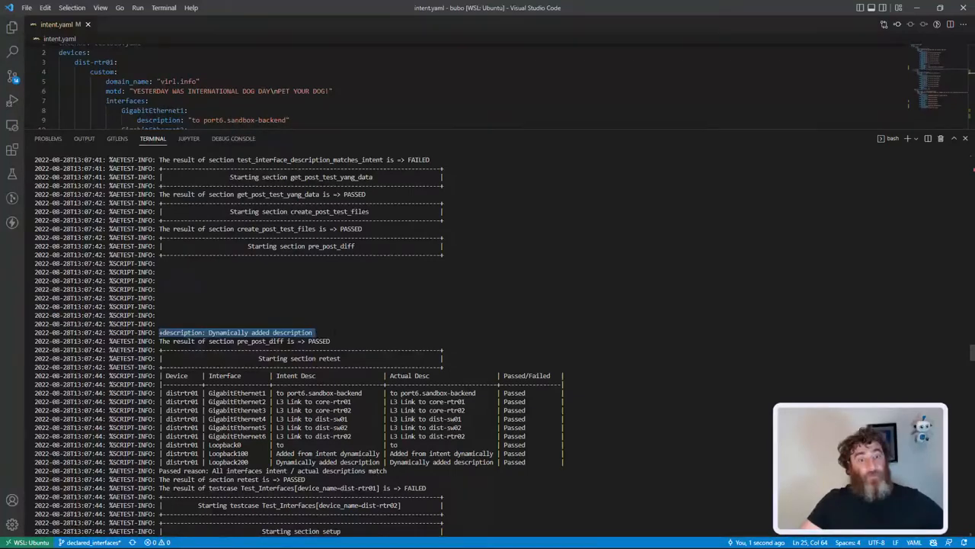
scroll(down, 3)
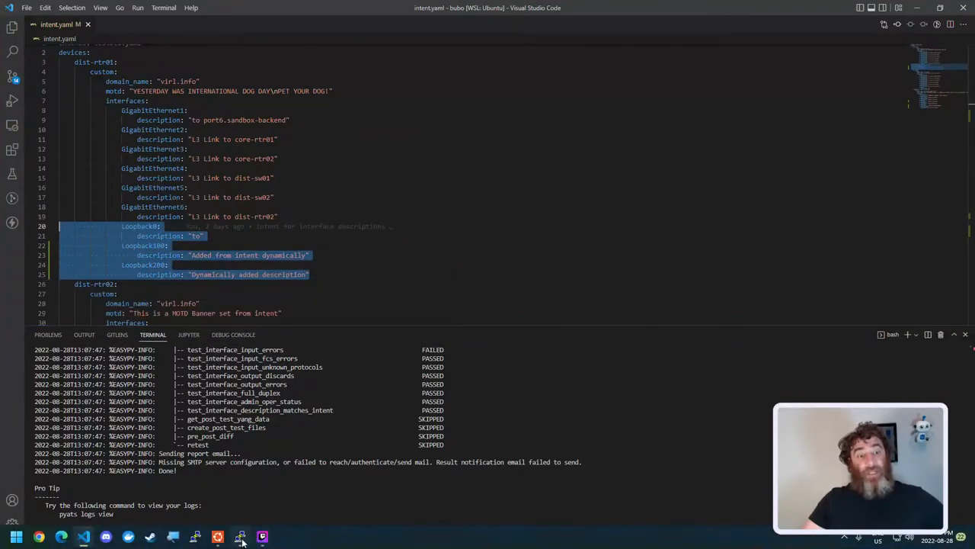
- Delete the Loopback interfaces in PuTTY with 'conf t' and 'no int' commands, then verify
click(241, 537)
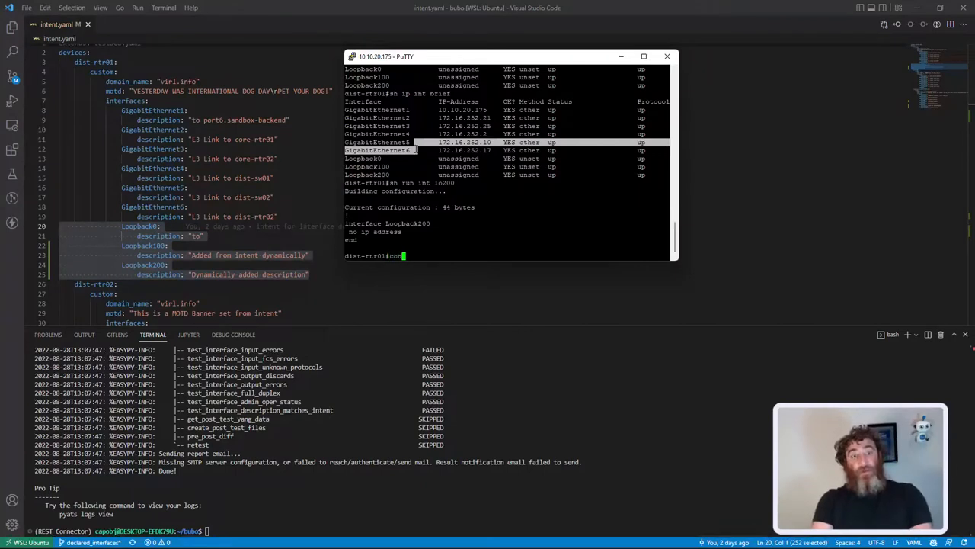
text(conf t)
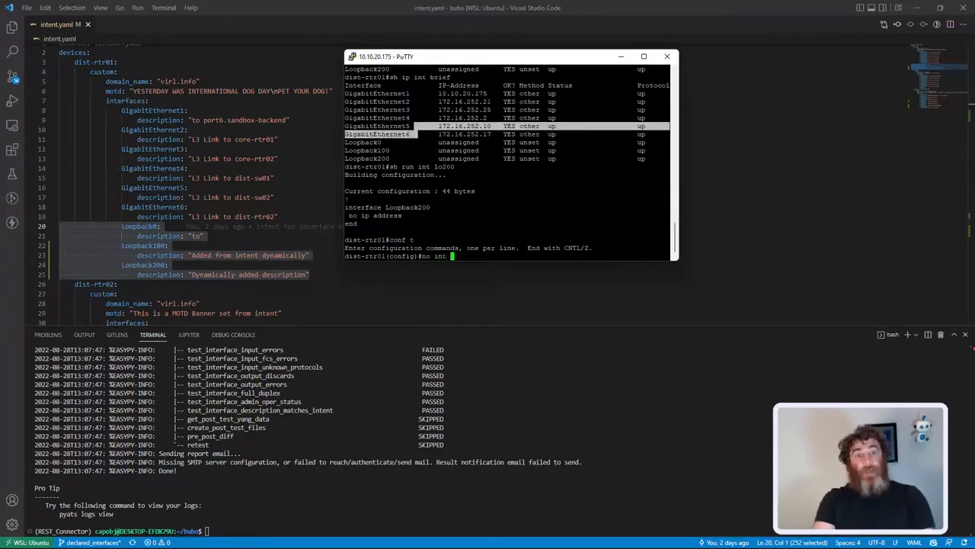
text(no int lo100)
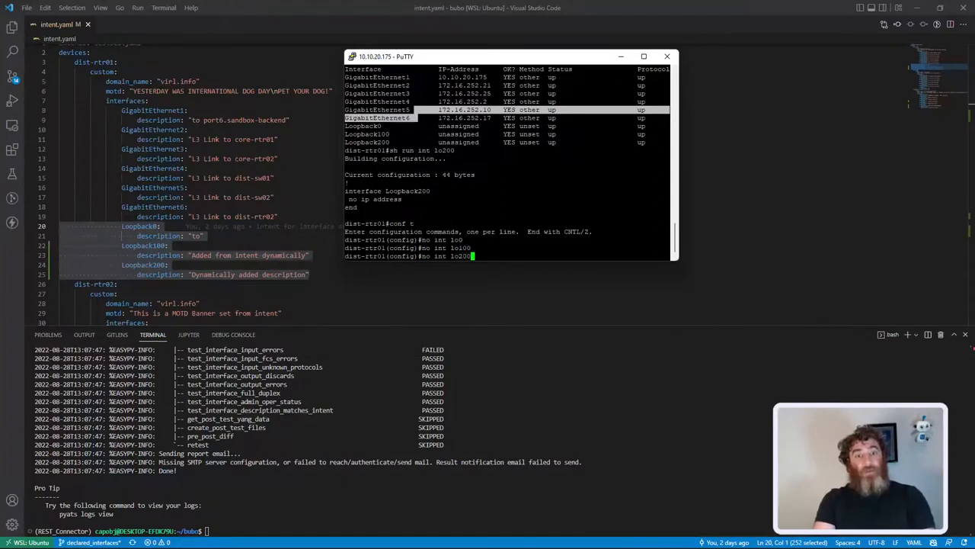
text(exit)
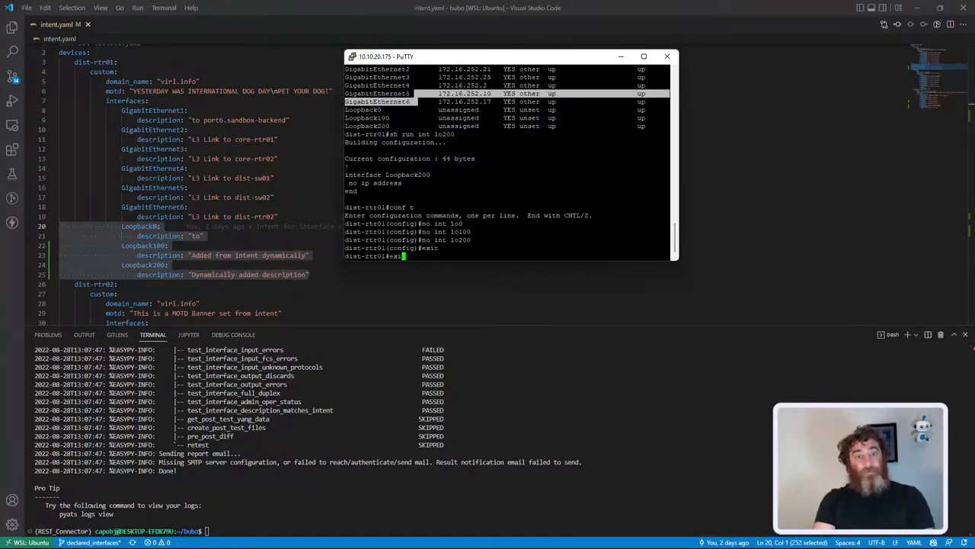
text(sh u)
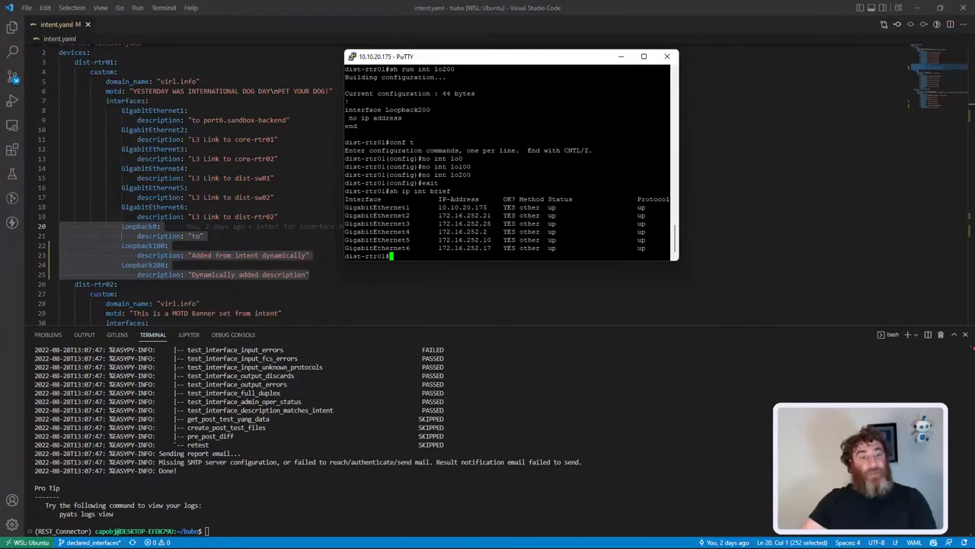
click(667, 56)
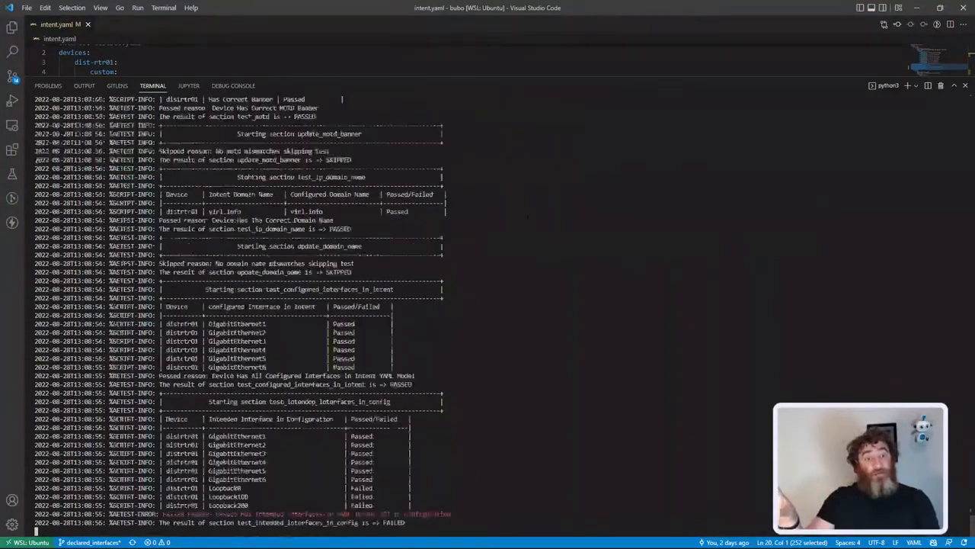
- Scroll the bubo job output down to the dist-rtr01 retest tables showing Loopbacks passing
scroll(down, 3)
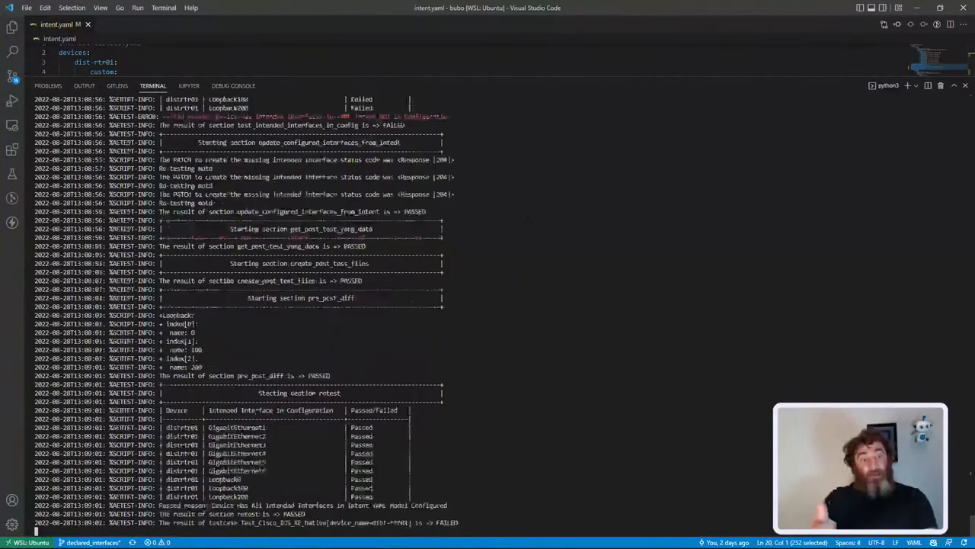
scroll(down, 3)
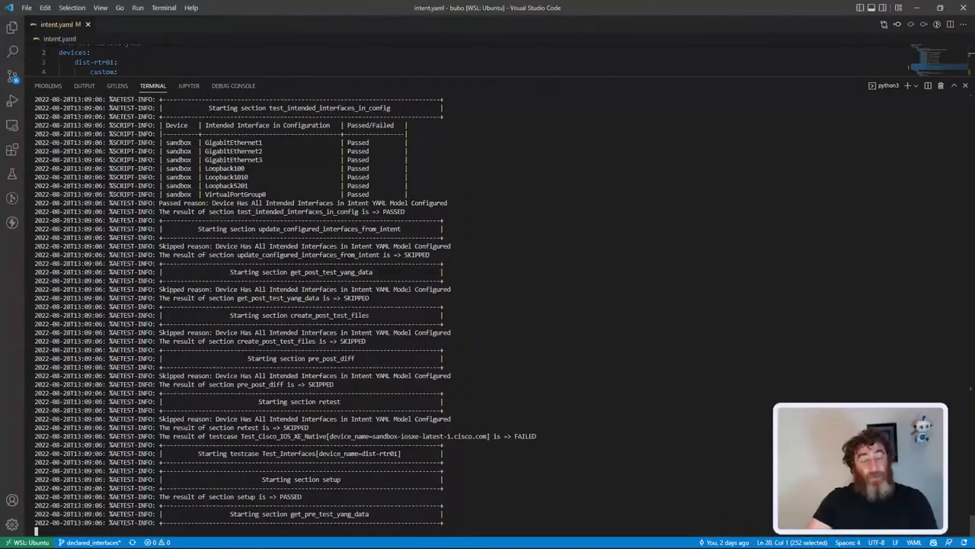
scroll(down, 3)
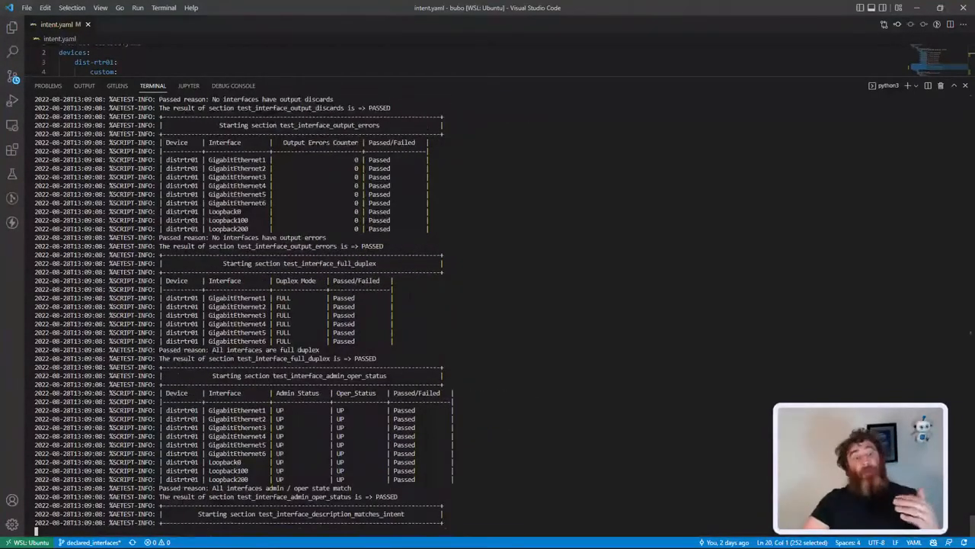
scroll(down, 3)
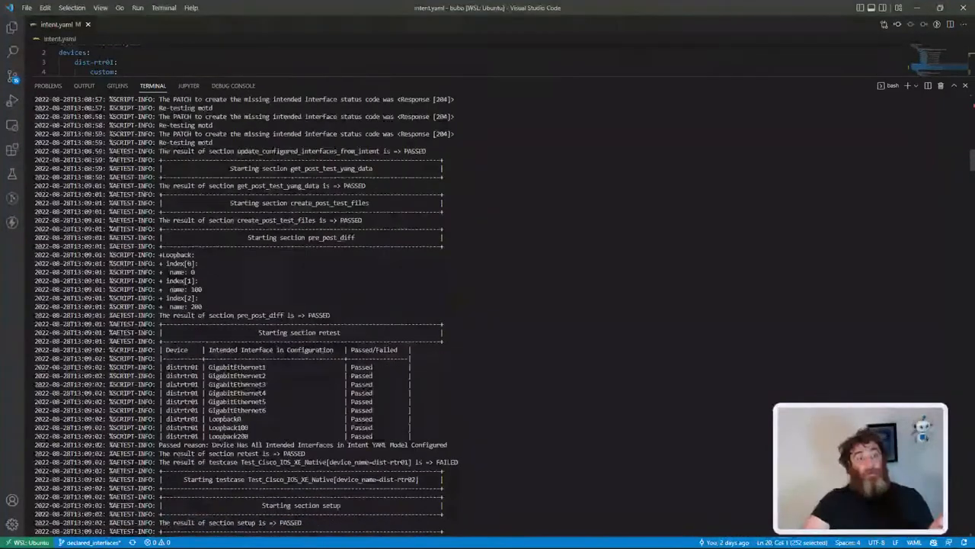
scroll(down, 3)
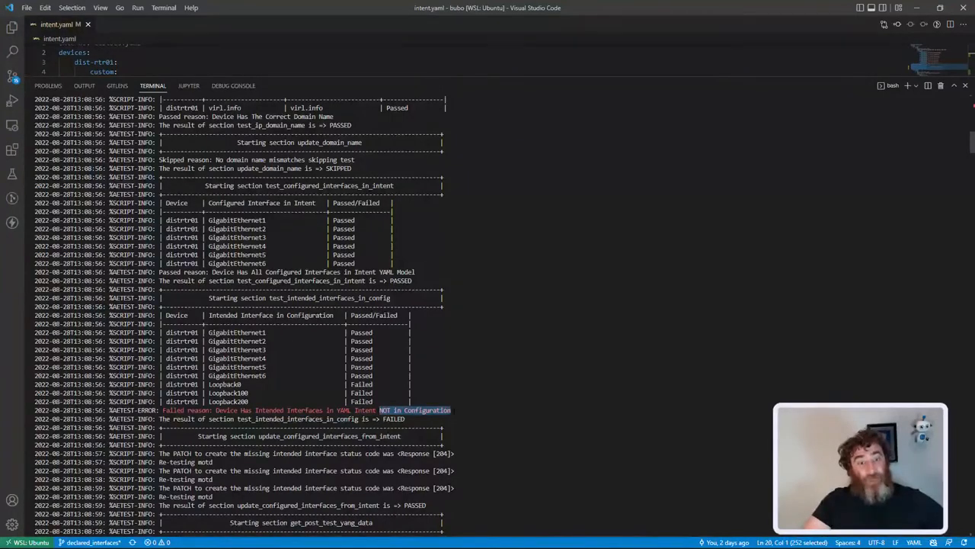
scroll(down, 3)
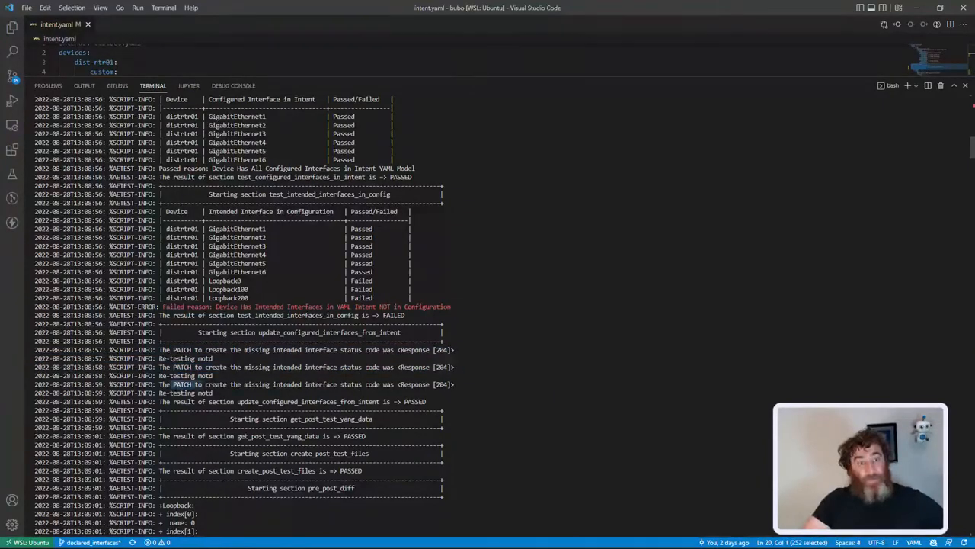
scroll(down, 3)
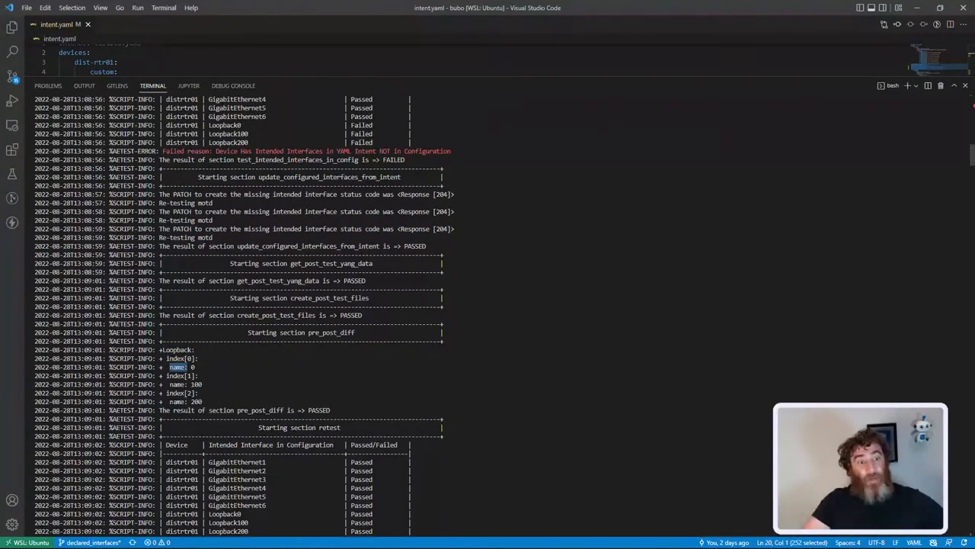
scroll(down, 3)
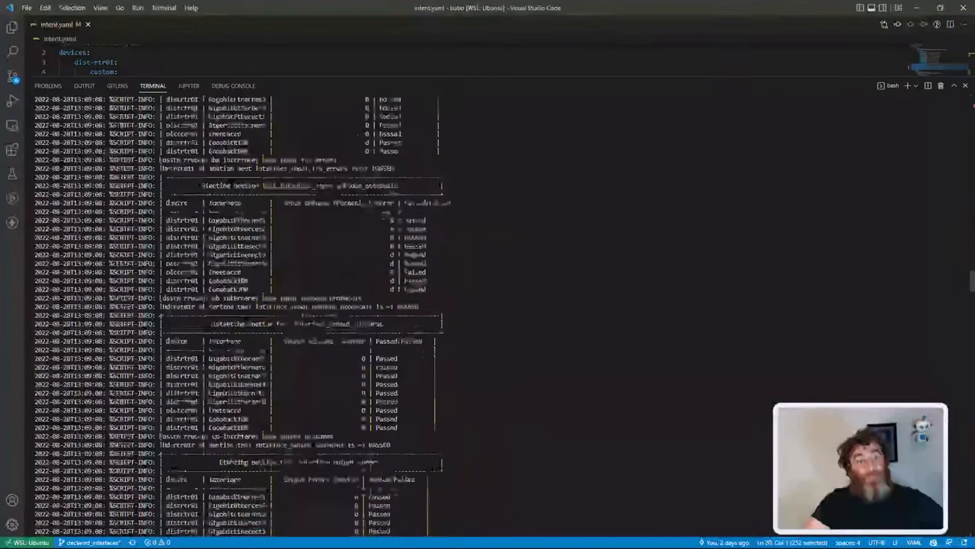
scroll(down, 3)
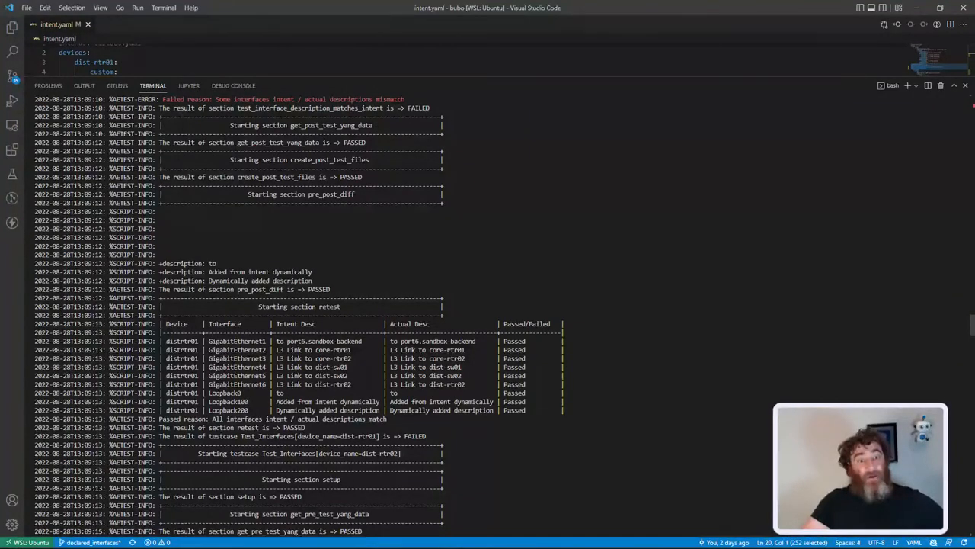
scroll(down, 3)
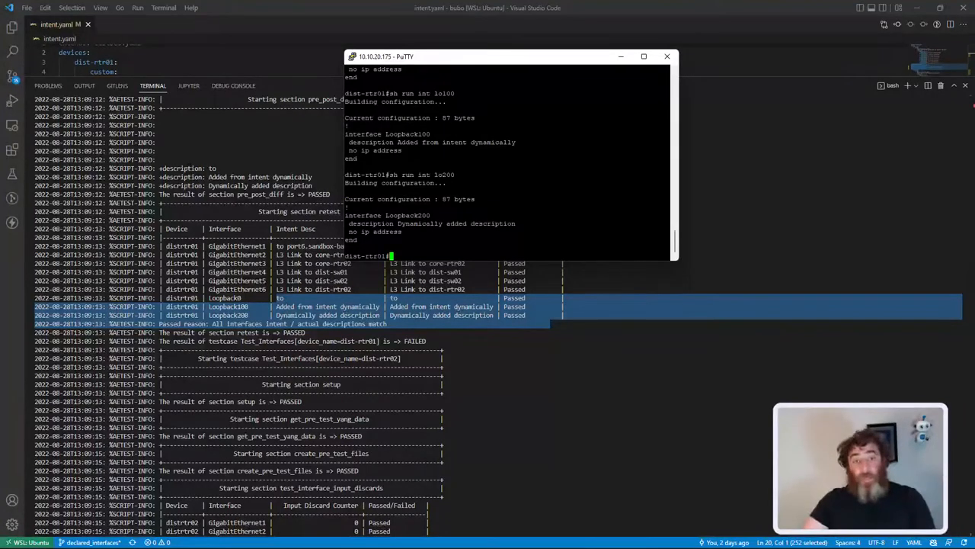
- Run 'pyats logs view' in the VS Code terminal to launch Liveview
click(667, 56)
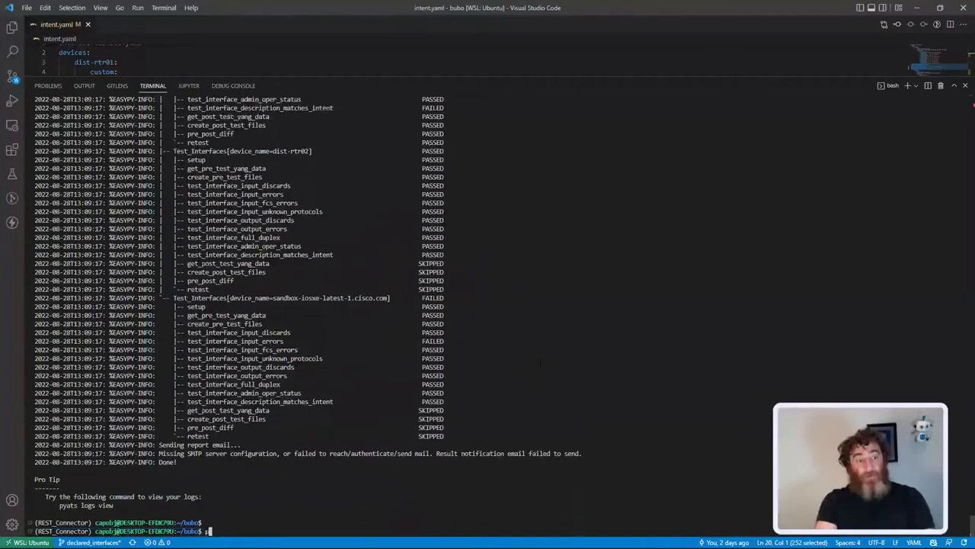
text(pyats logs view)
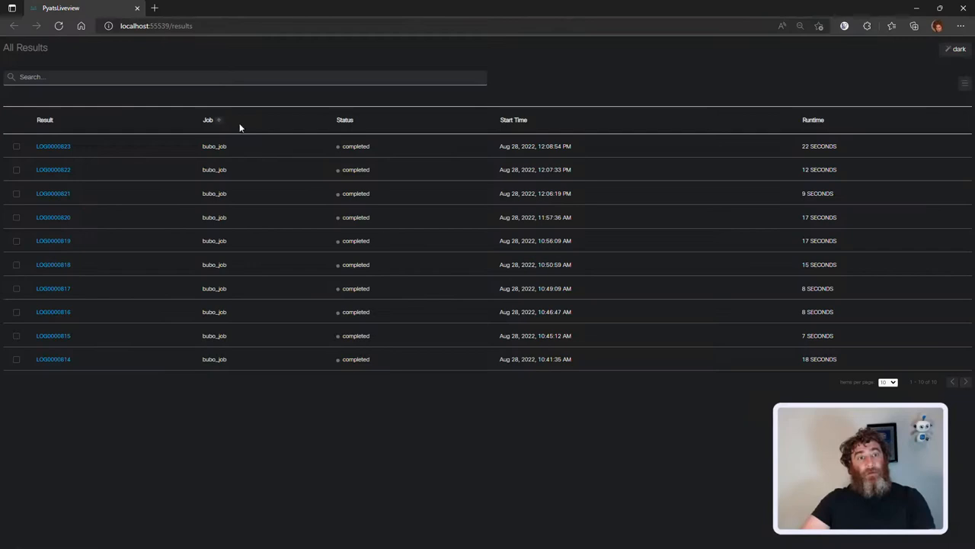
- Open LOG0000823 and view the intended-interfaces, update-from-intent and dist-rtr01 retest logs
click(53, 146)
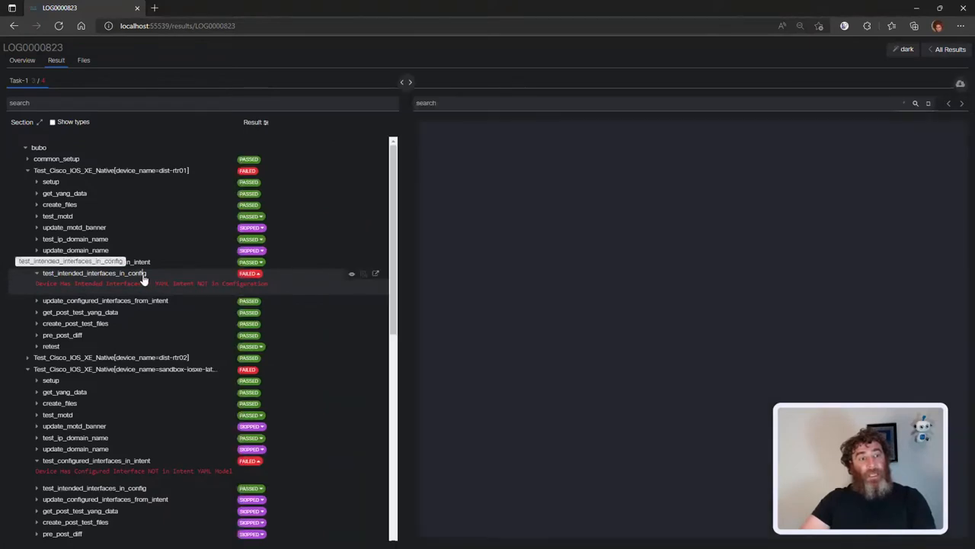
click(94, 273)
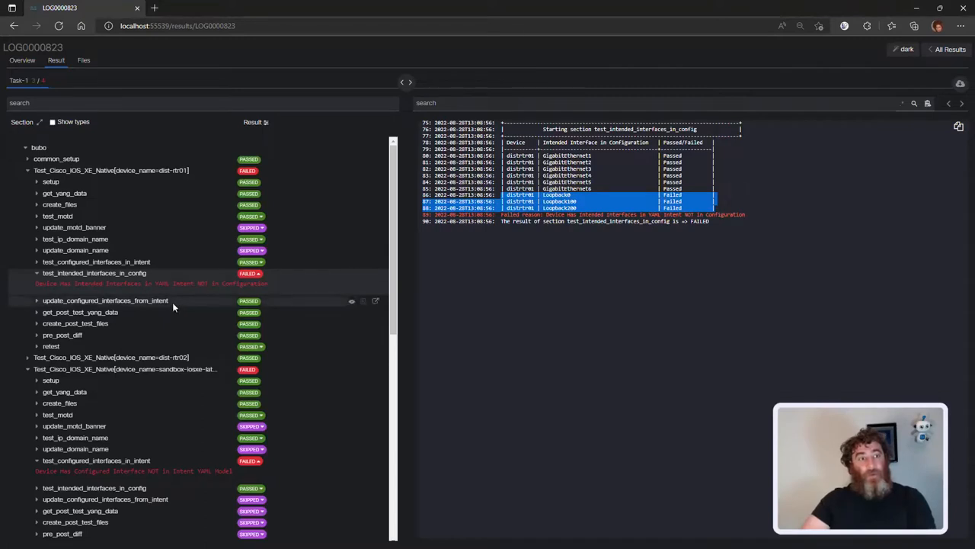
click(106, 300)
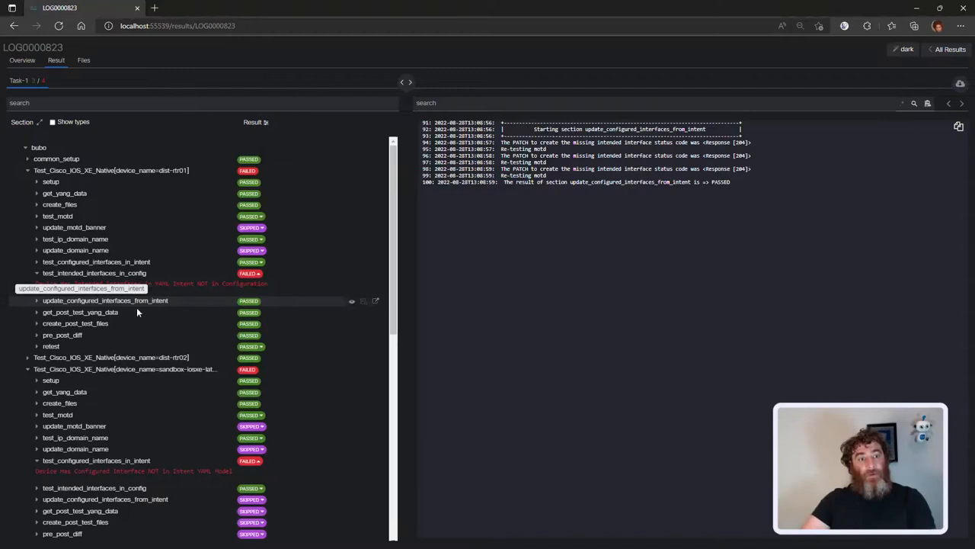
mouse_move(128, 335)
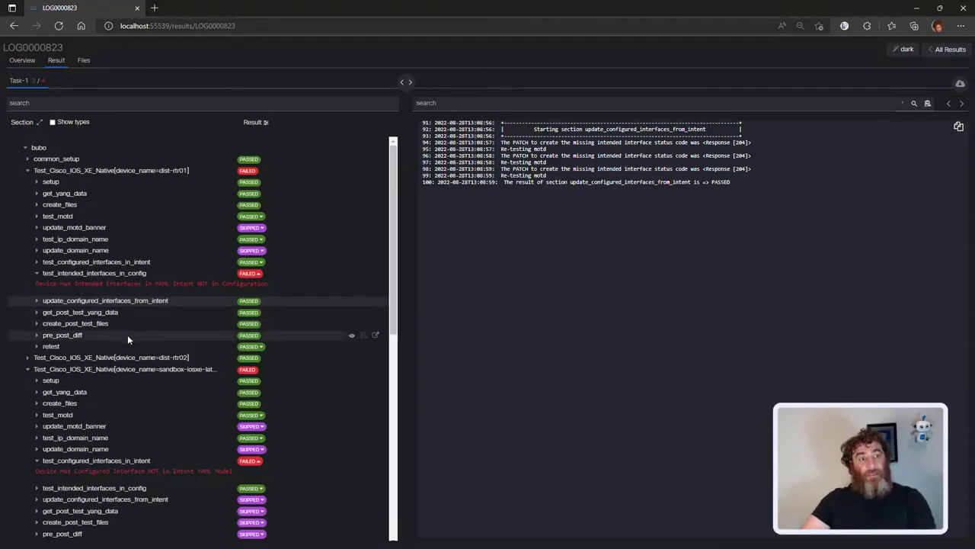
click(51, 346)
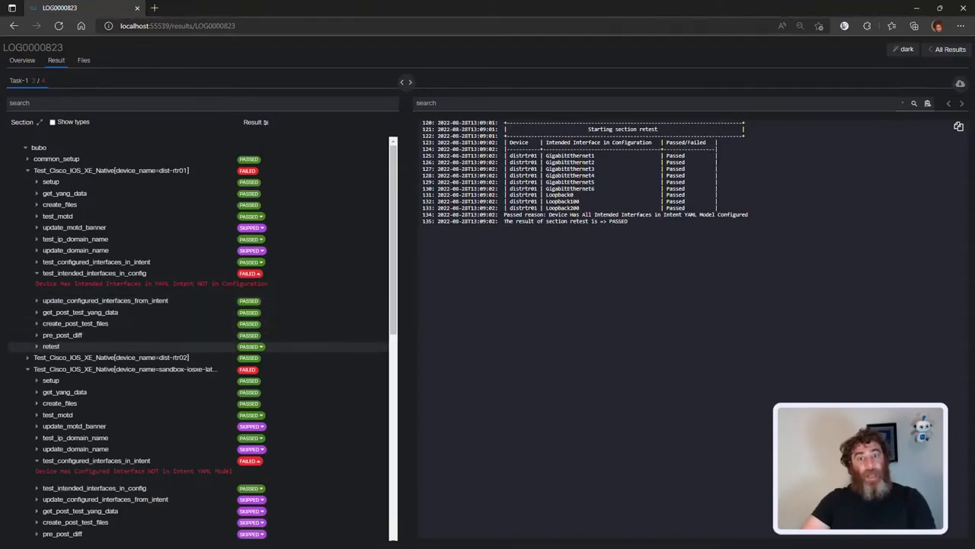
scroll(down, 3)
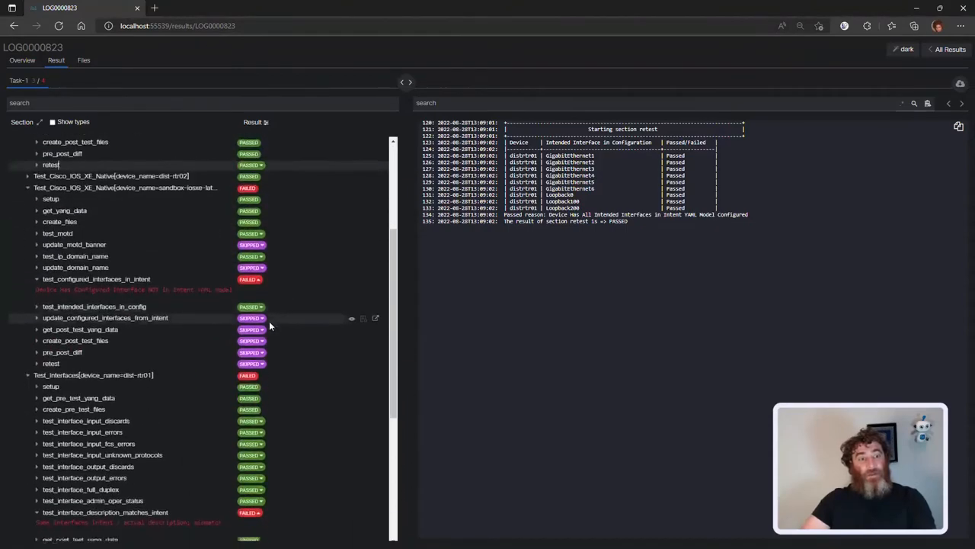
scroll(down, 3)
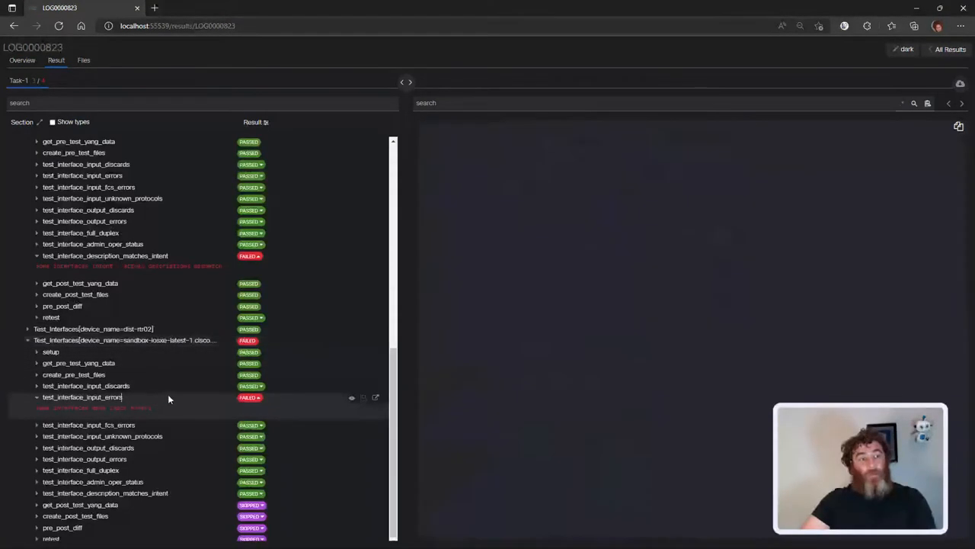
- View the sandbox input errors, description-match and interface retest logs for dist-rtr01
click(82, 396)
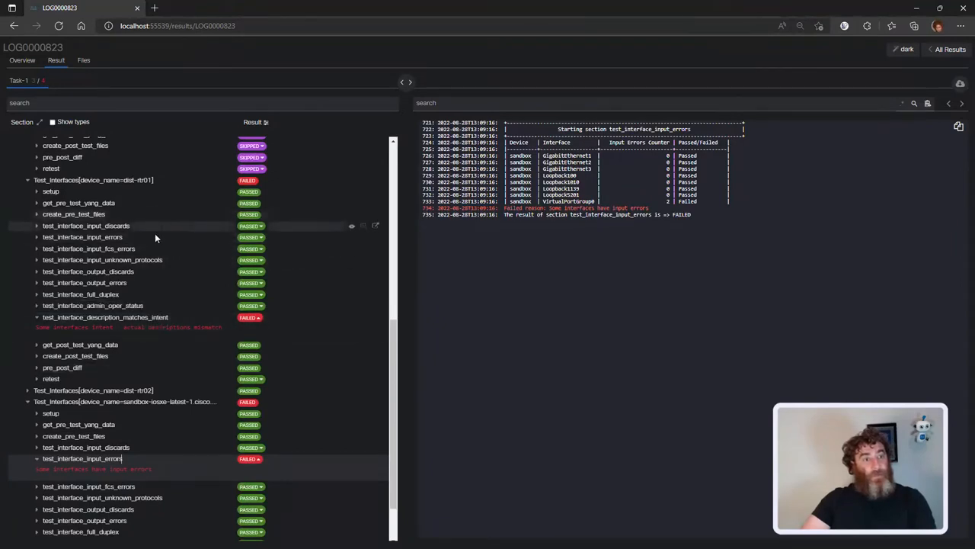
mouse_move(133, 320)
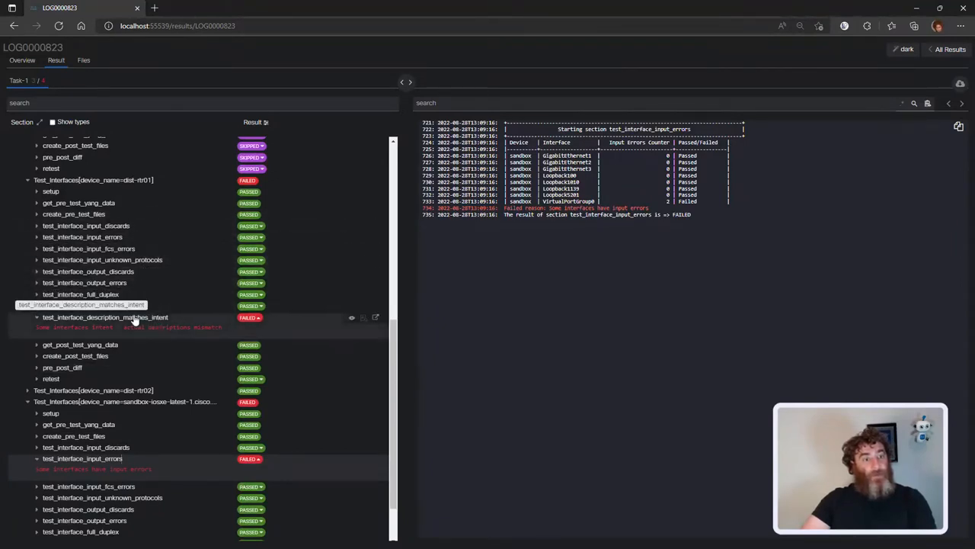
click(105, 316)
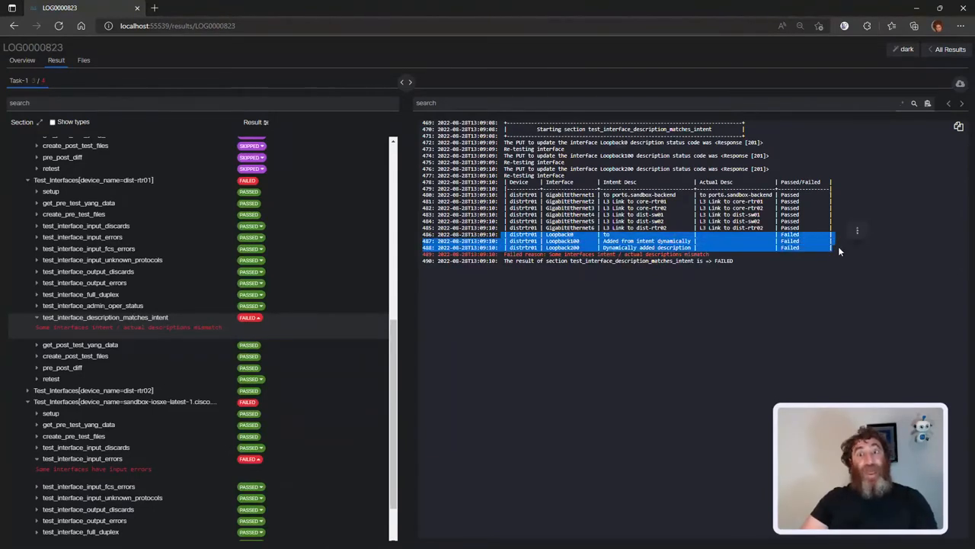
mouse_move(331, 351)
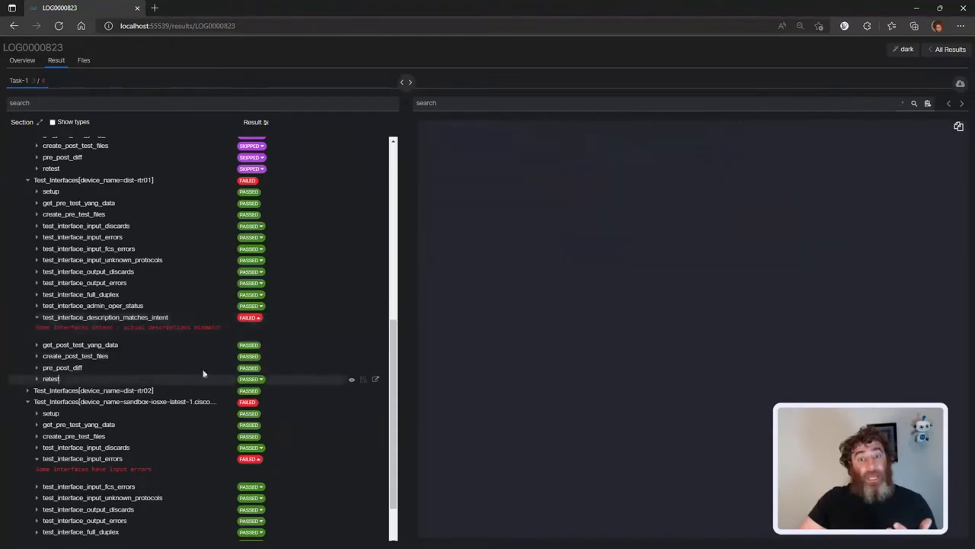
click(51, 379)
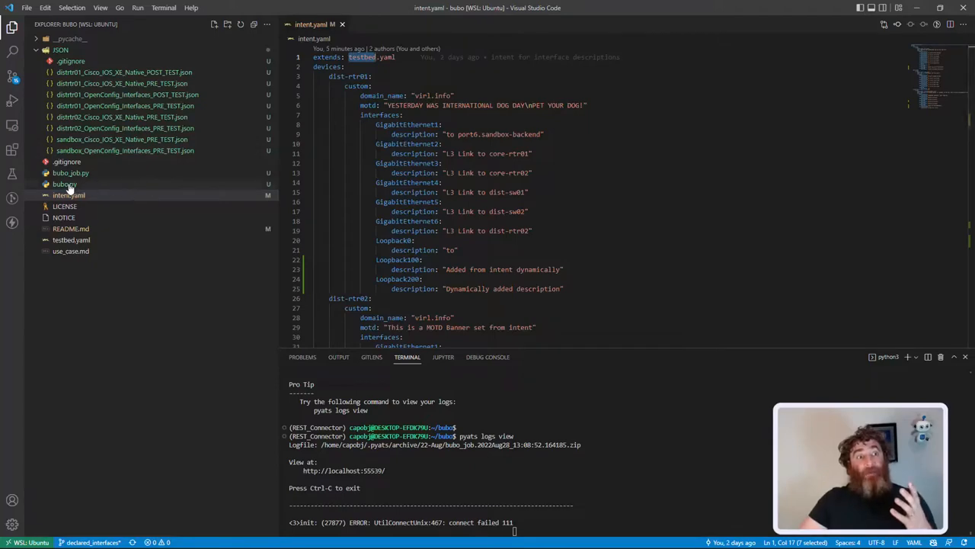
mouse_move(65, 183)
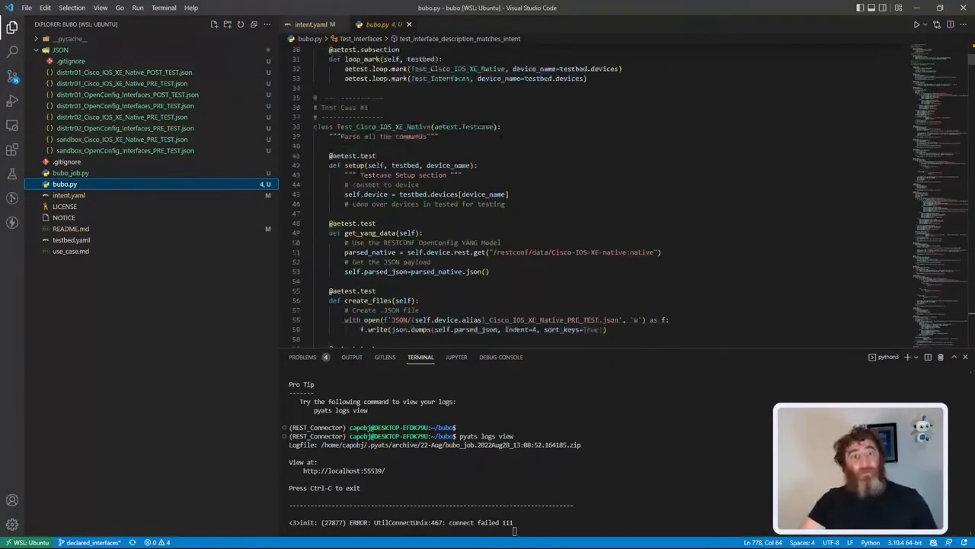
scroll(down, 3)
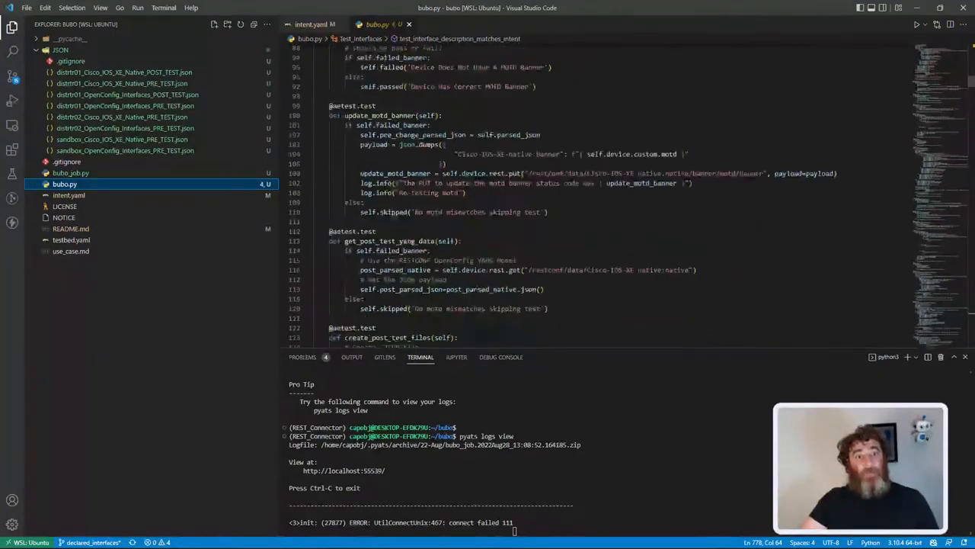
scroll(down, 3)
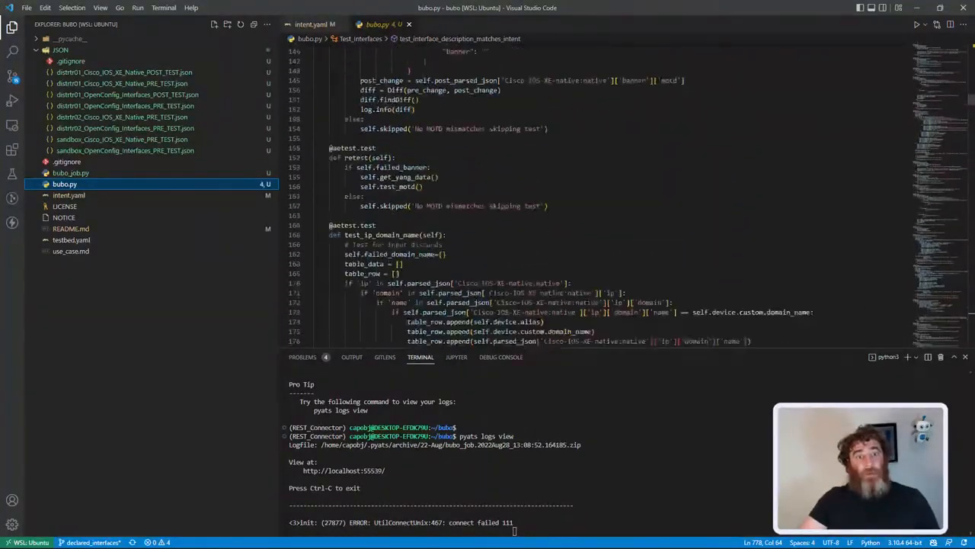
scroll(down, 3)
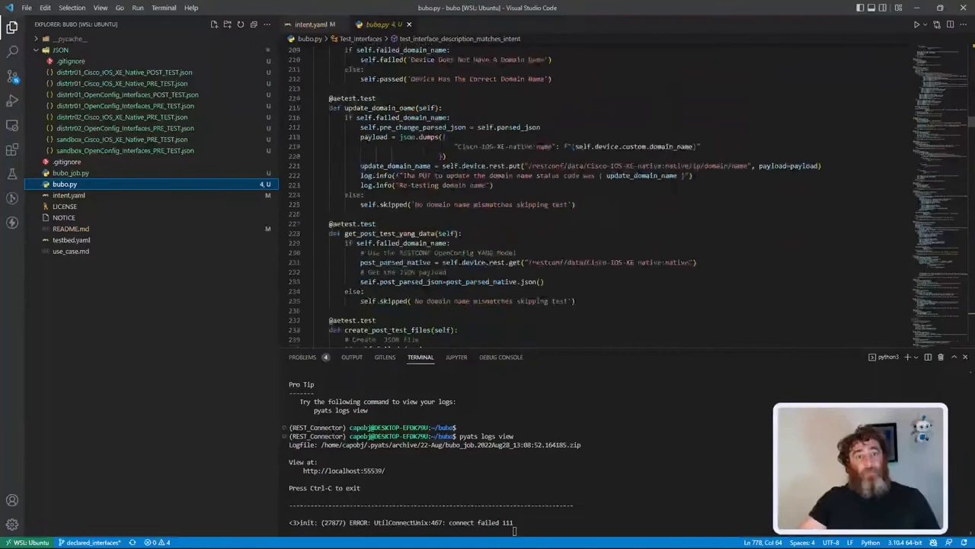
scroll(down, 3)
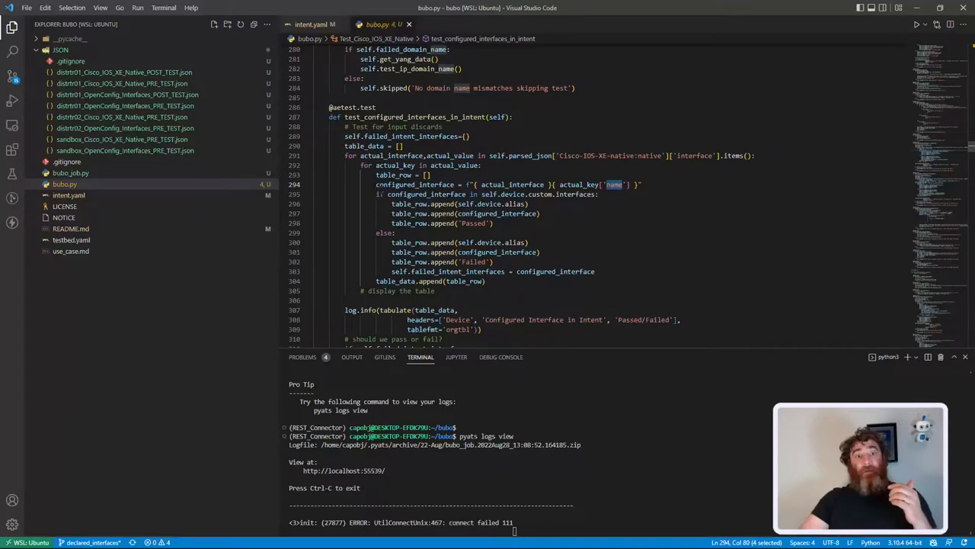
scroll(down, 3)
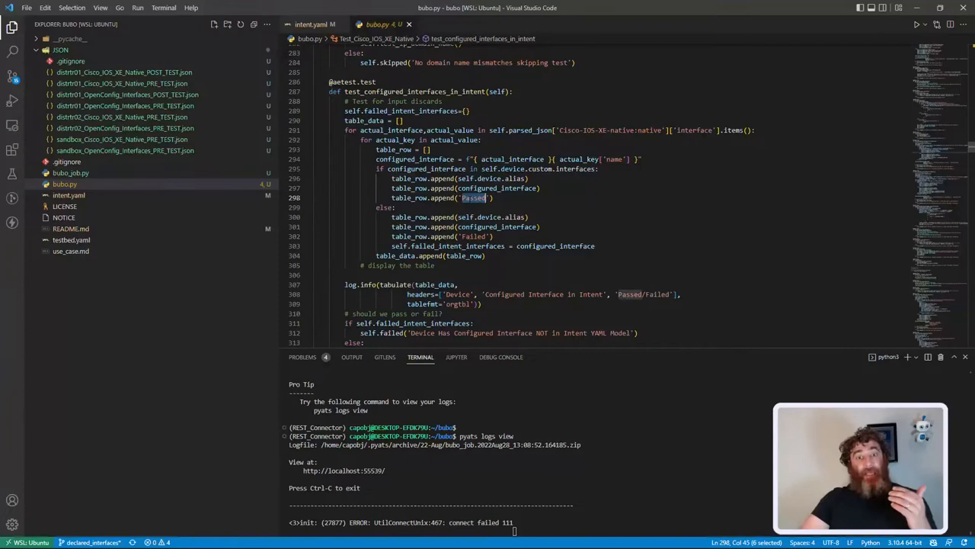
scroll(down, 3)
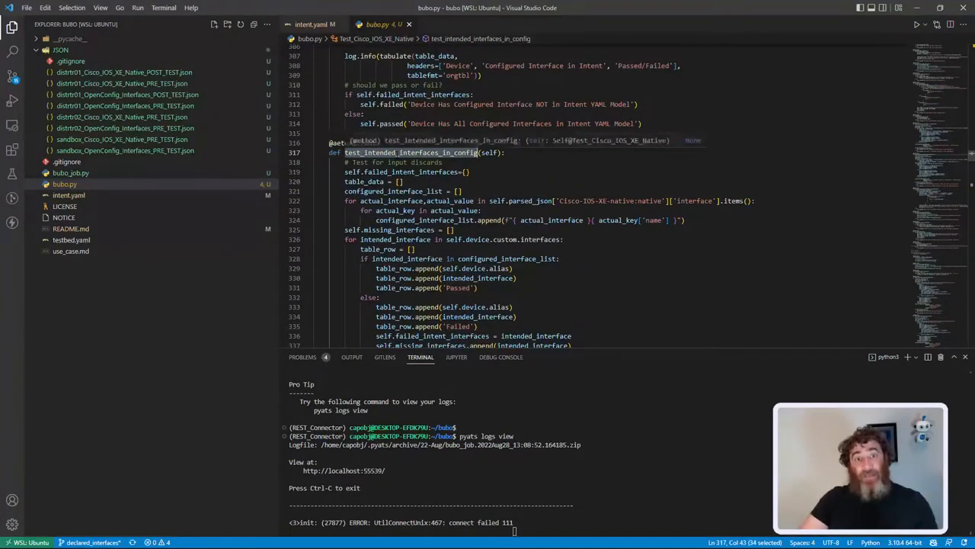
scroll(down, 3)
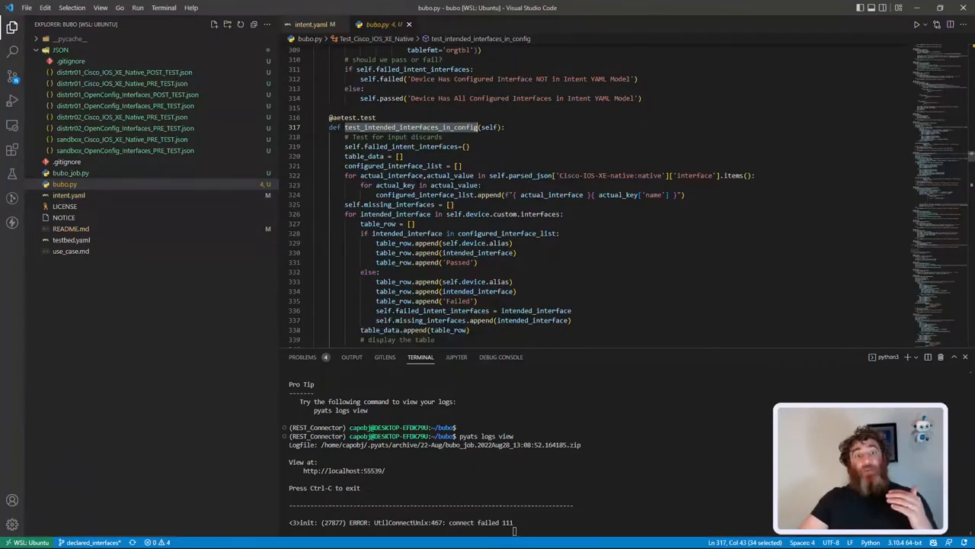
double_click(394, 165)
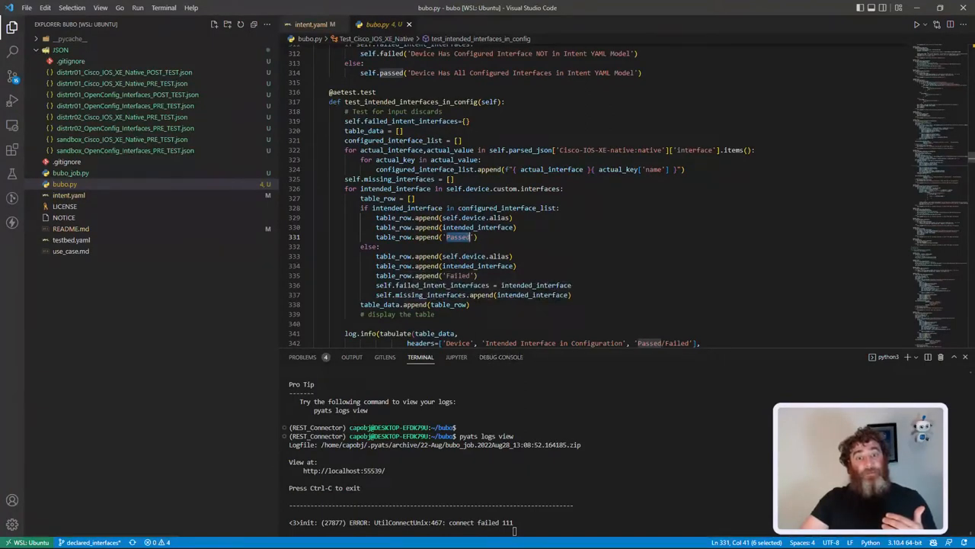
scroll(down, 3)
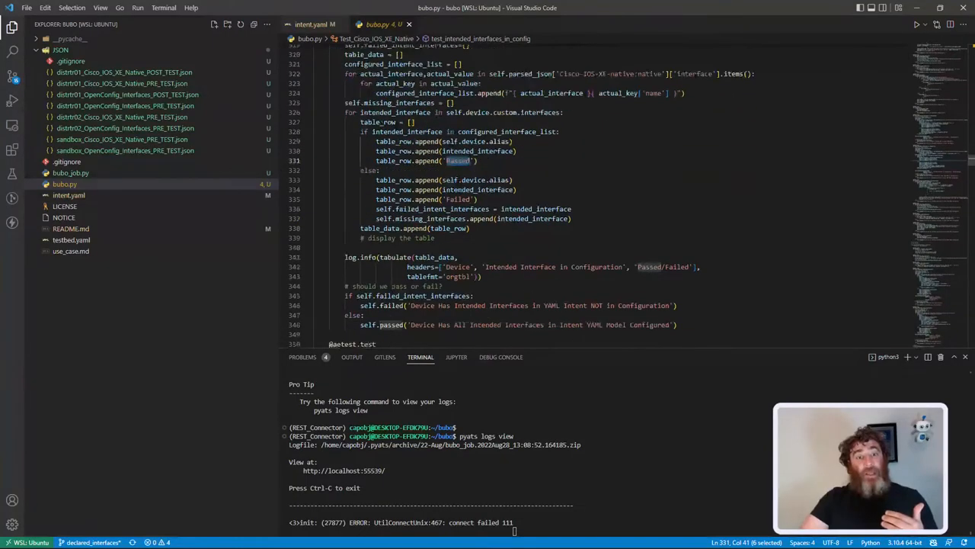
scroll(down, 3)
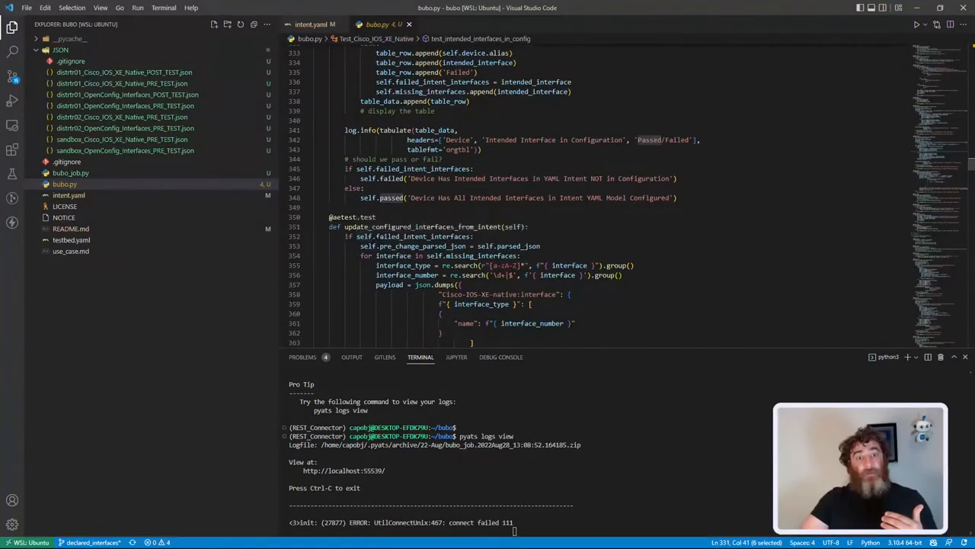
scroll(down, 3)
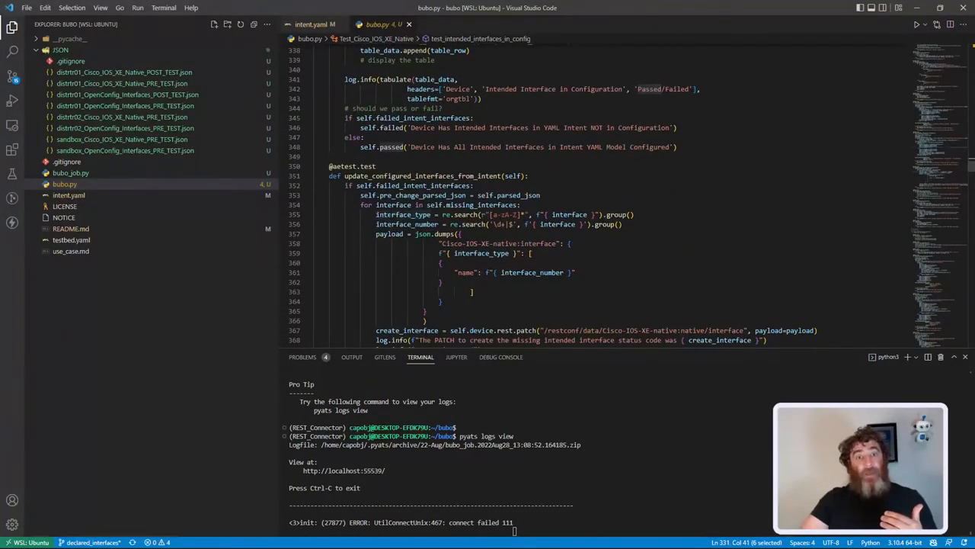
double_click(407, 224)
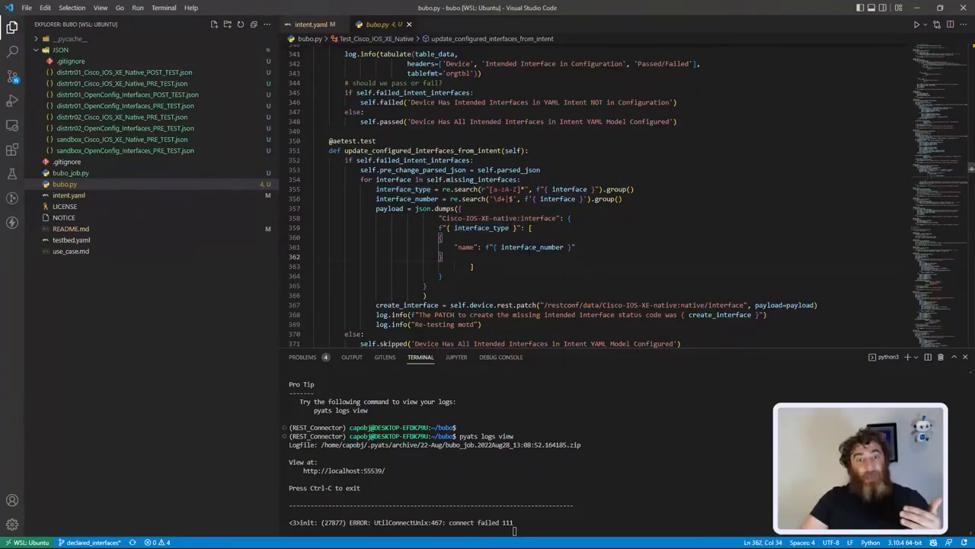
double_click(532, 246)
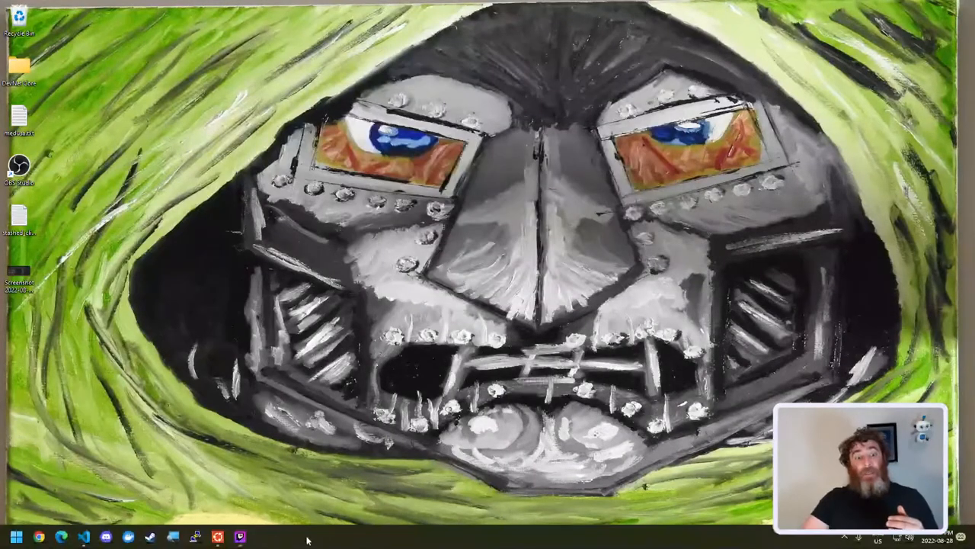
- Bring the browser with the automateyournetwork/bubo GitHub repository to the front
click(239, 537)
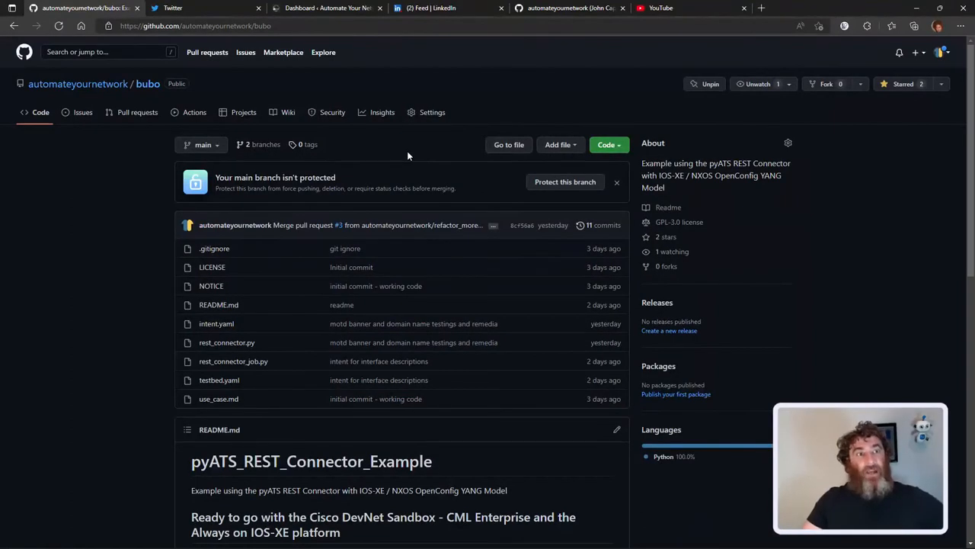
mouse_move(125, 155)
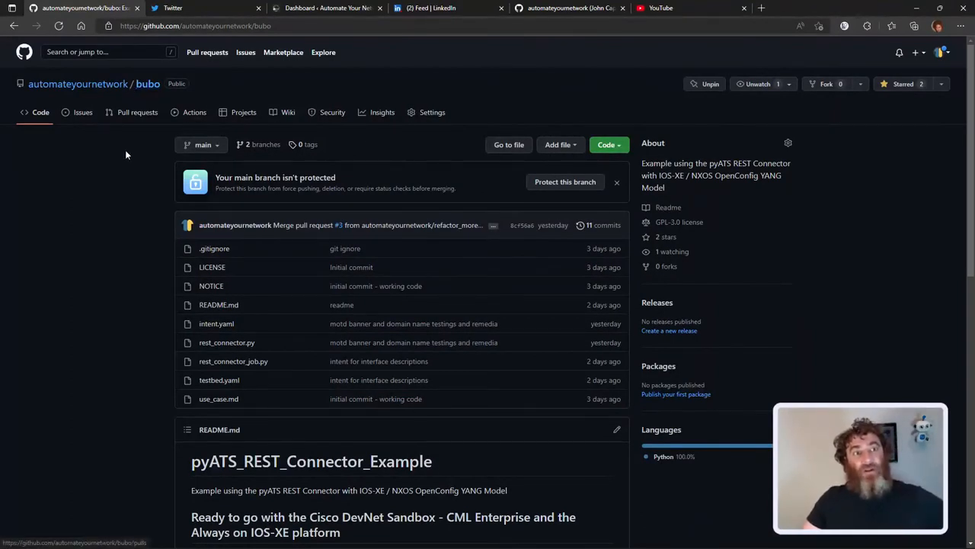
mouse_move(137, 163)
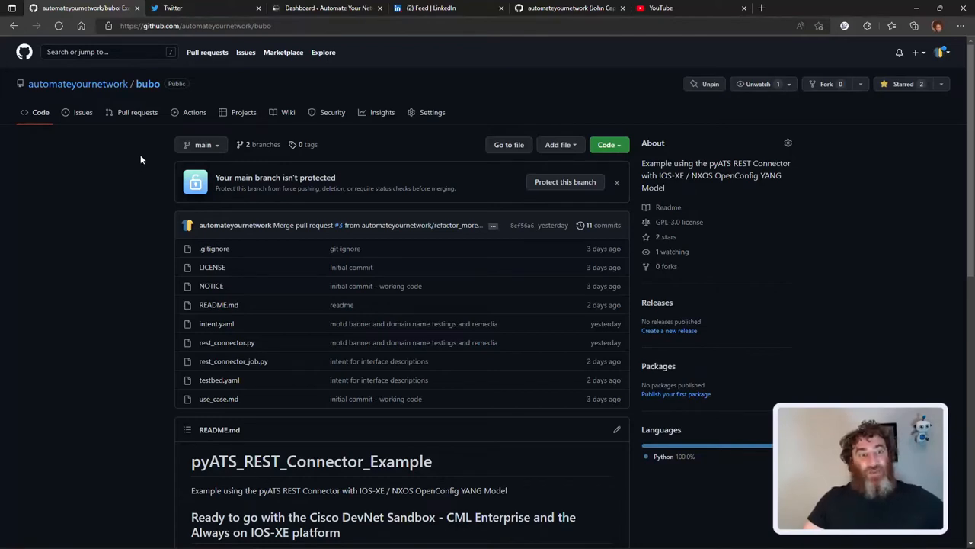
- Scroll to the README and follow the first devnetsandbox.cisco.com topology link
scroll(down, 3)
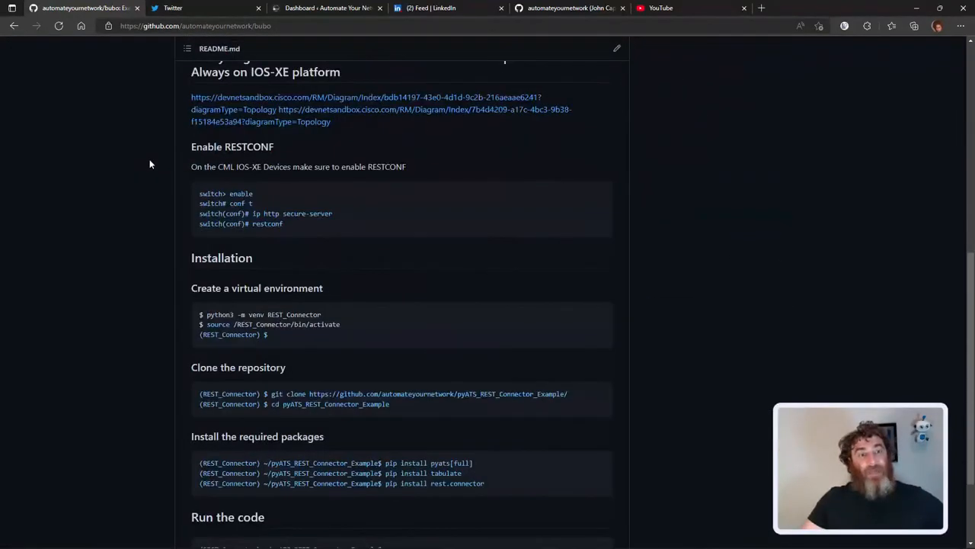
click(244, 97)
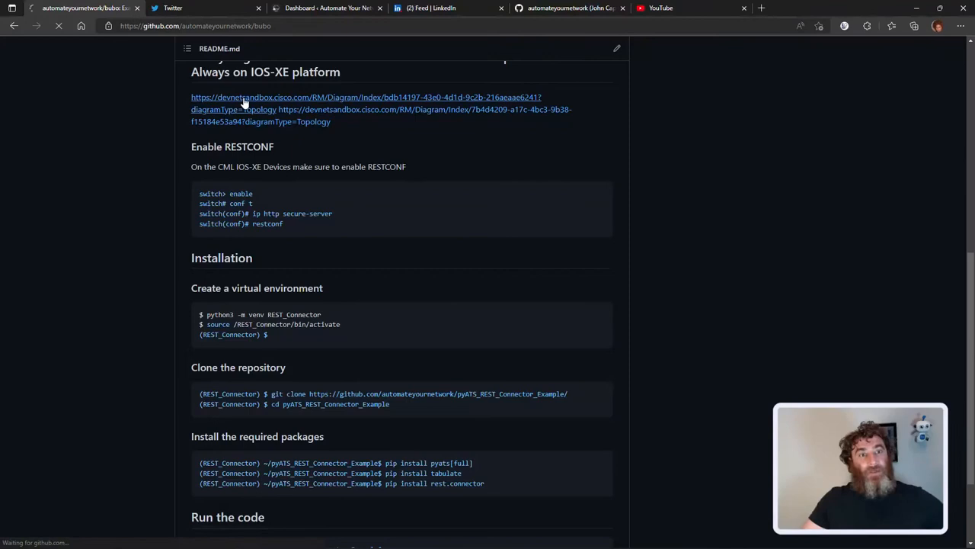
click(244, 97)
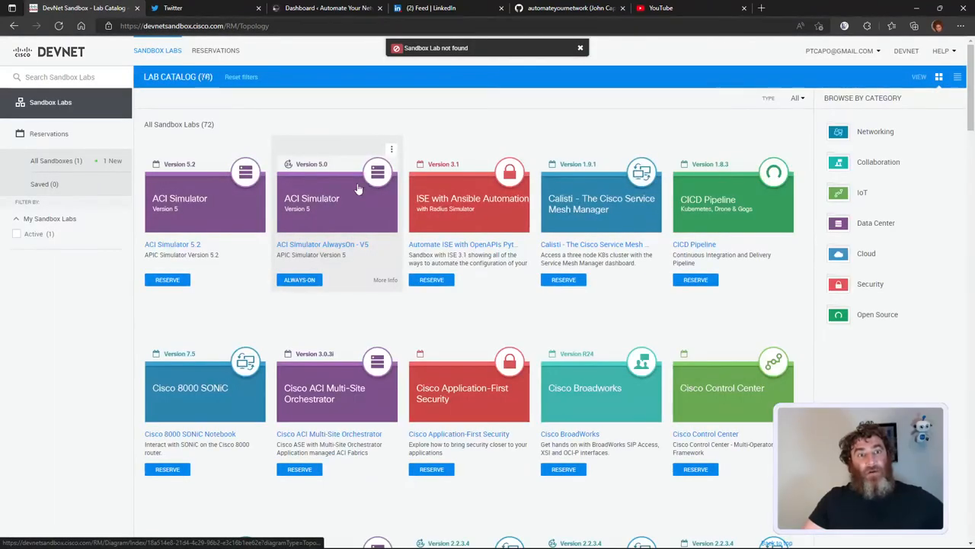
- Search for CML, open Cisco Modeling Labs Enterprise, then open bubo from the GitHub profile
text(CM)
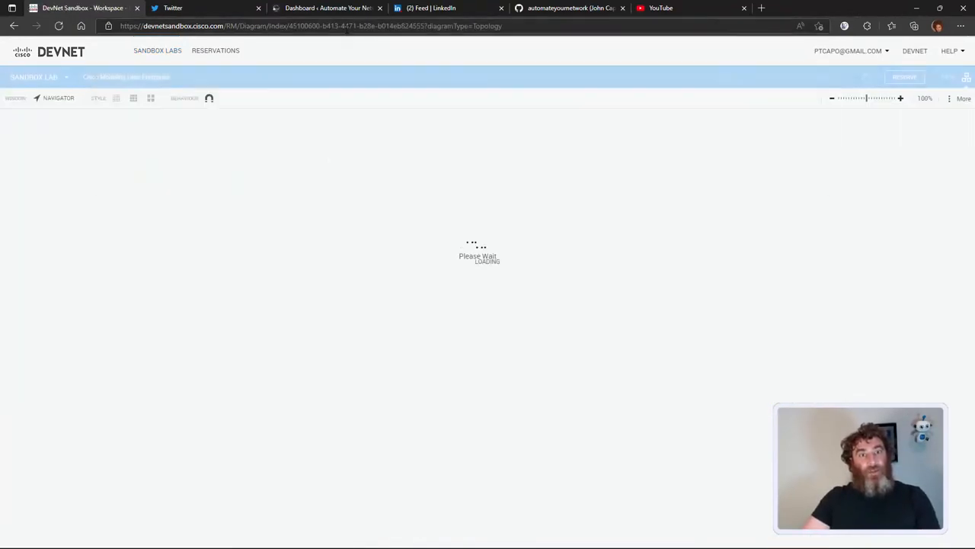
click(311, 26)
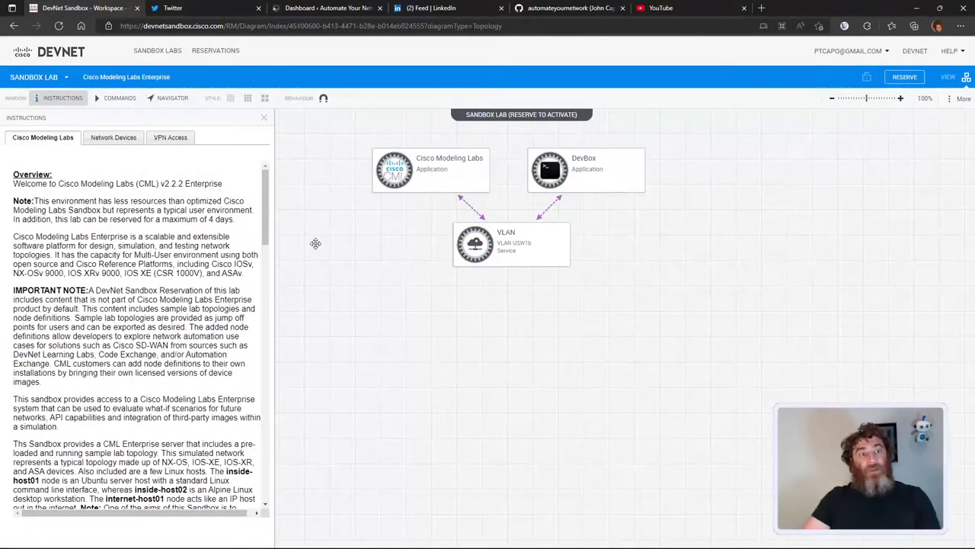
mouse_move(12, 26)
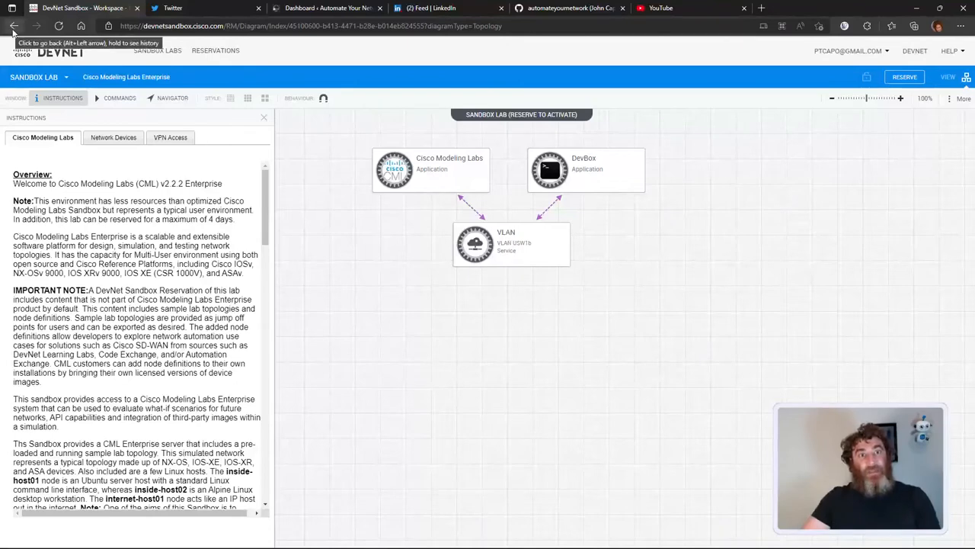
click(183, 8)
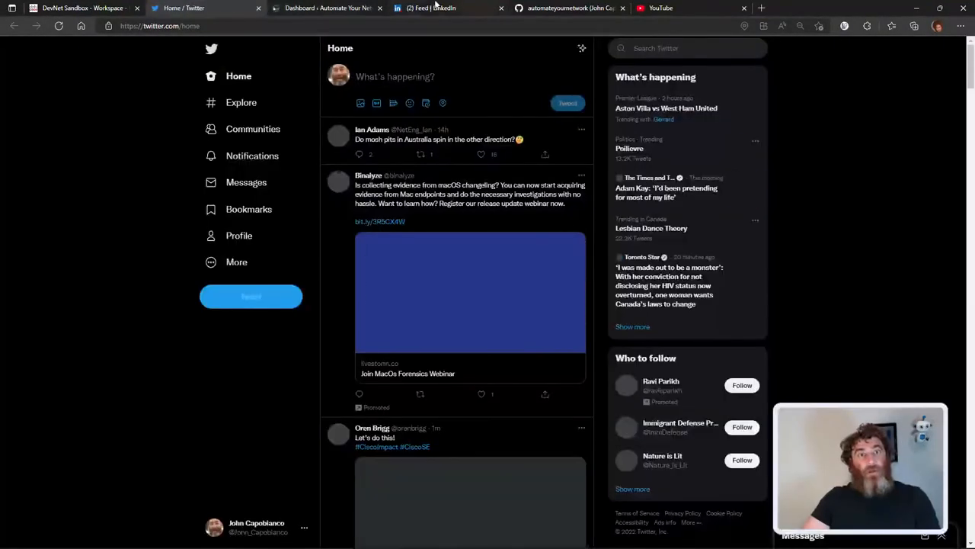
click(568, 8)
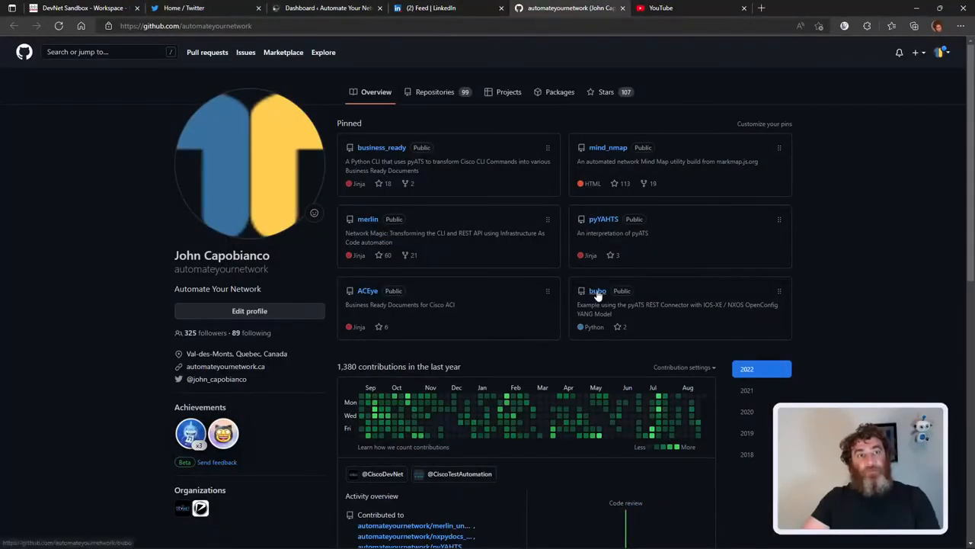
click(597, 290)
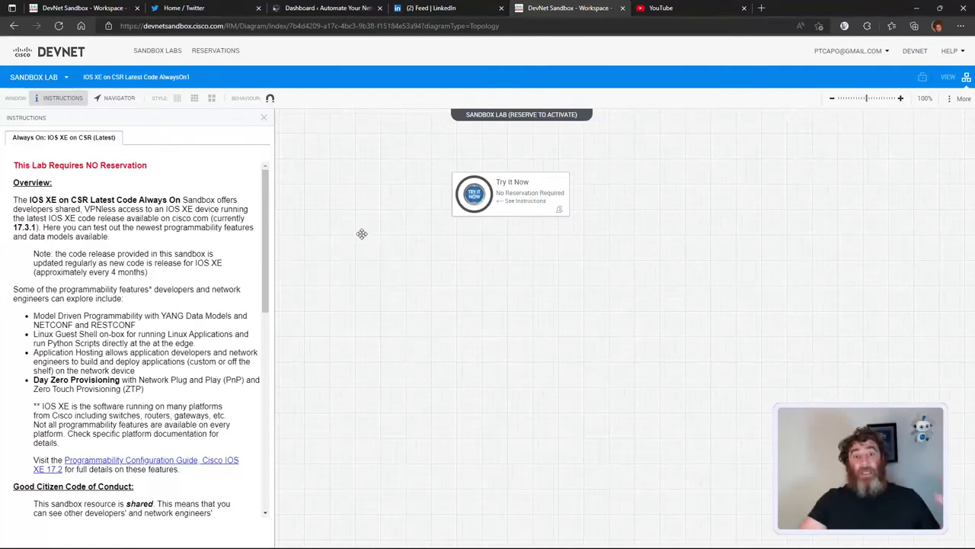
mouse_move(363, 232)
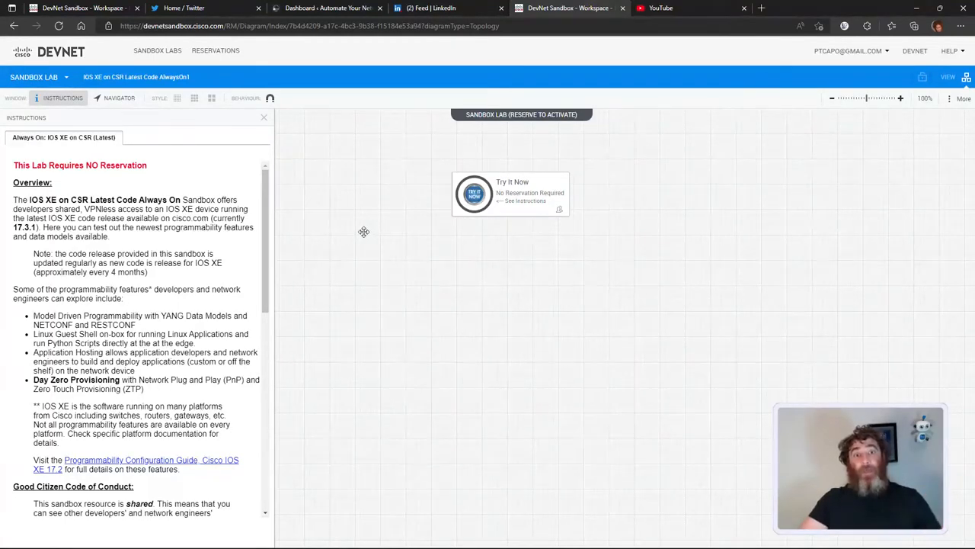